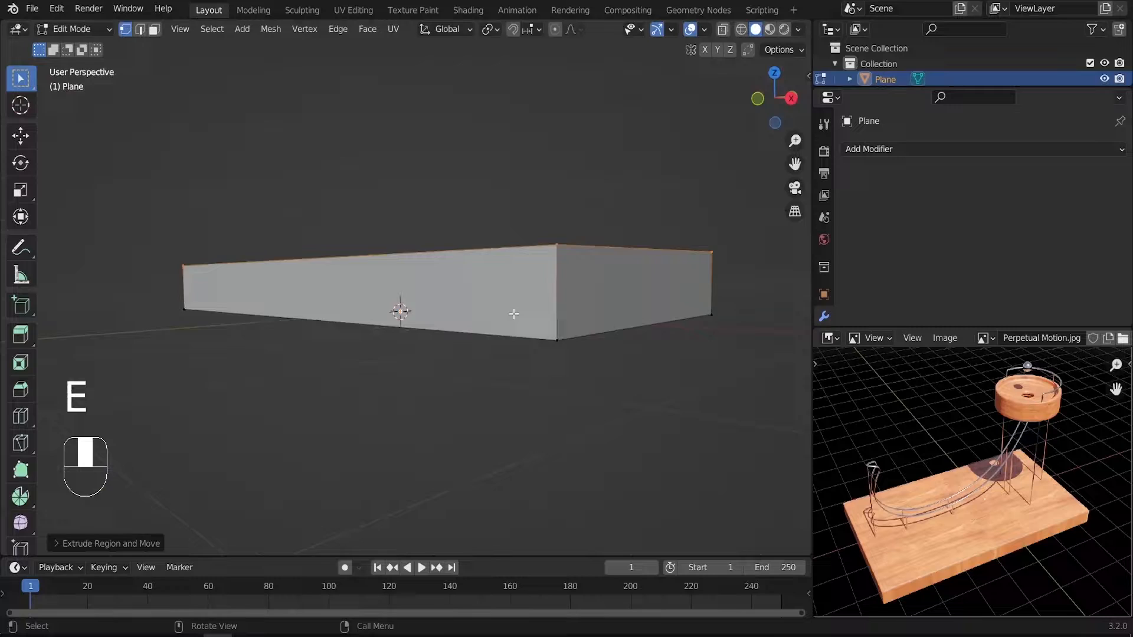
Step: Add a Bevel modifier to the extruded slab and set it to Shade Smooth
{"action": "left_click", "coordinate": [870, 149]}
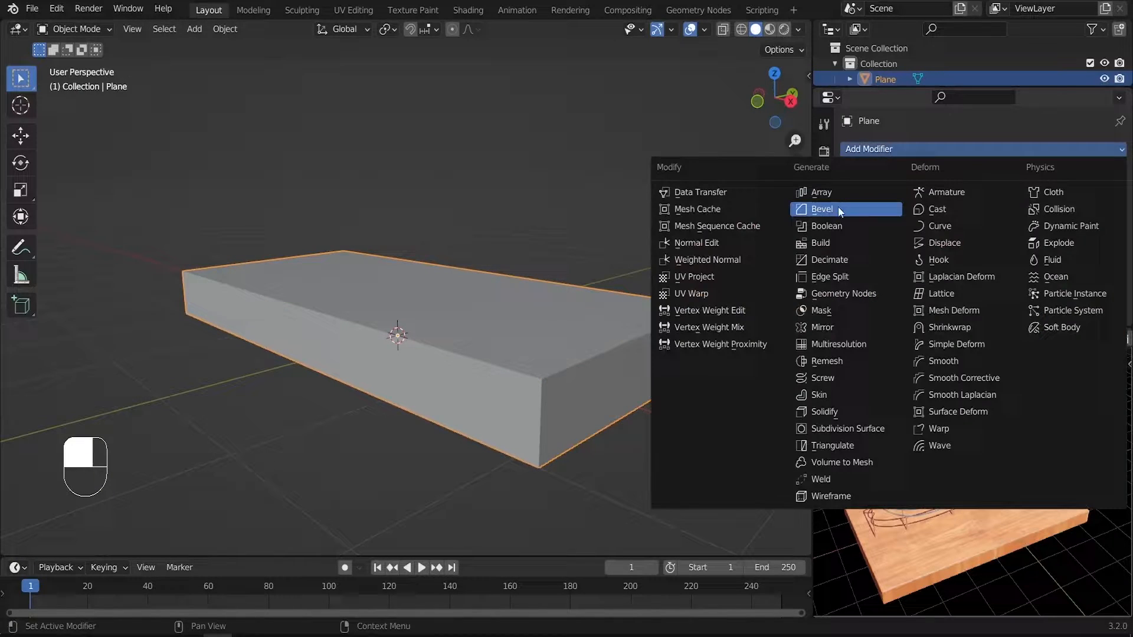
{"action": "left_click", "coordinate": [822, 209]}
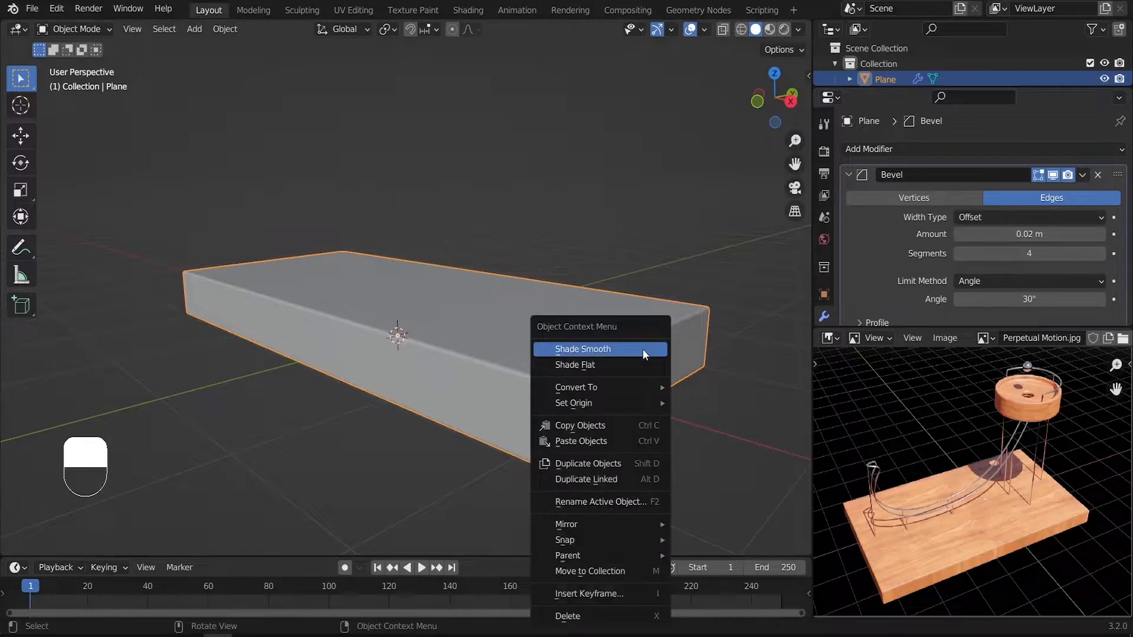
{"action": "left_click", "coordinate": [581, 350]}
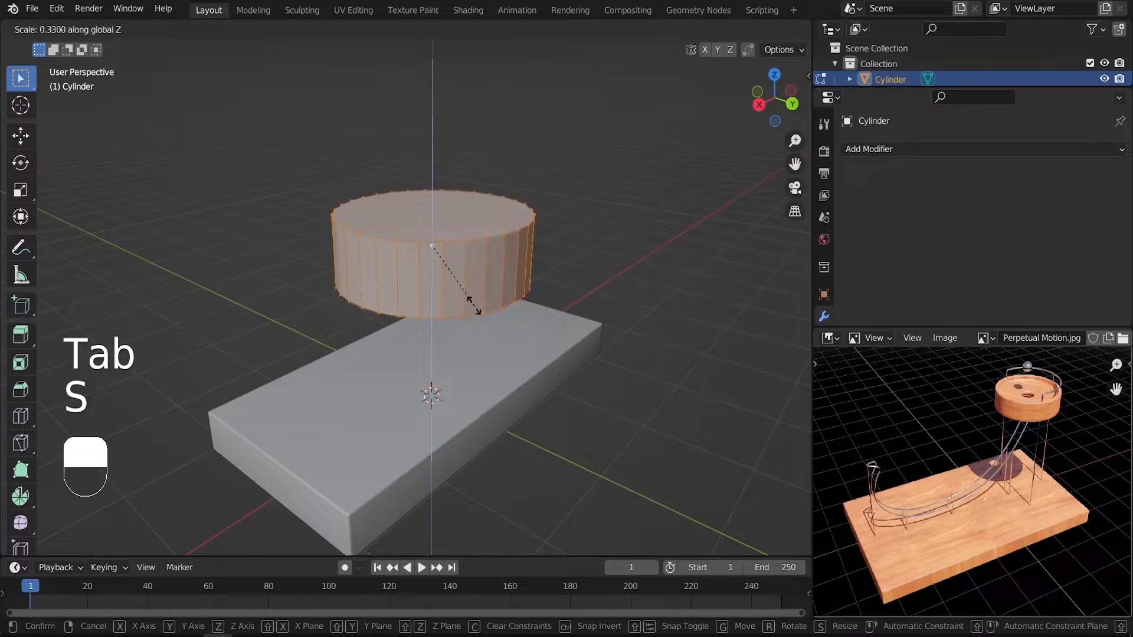
Step: Inset the disc's top face into a rim and sink the inner face to hollow the dish
{"action": "key", "text": "Tab"}
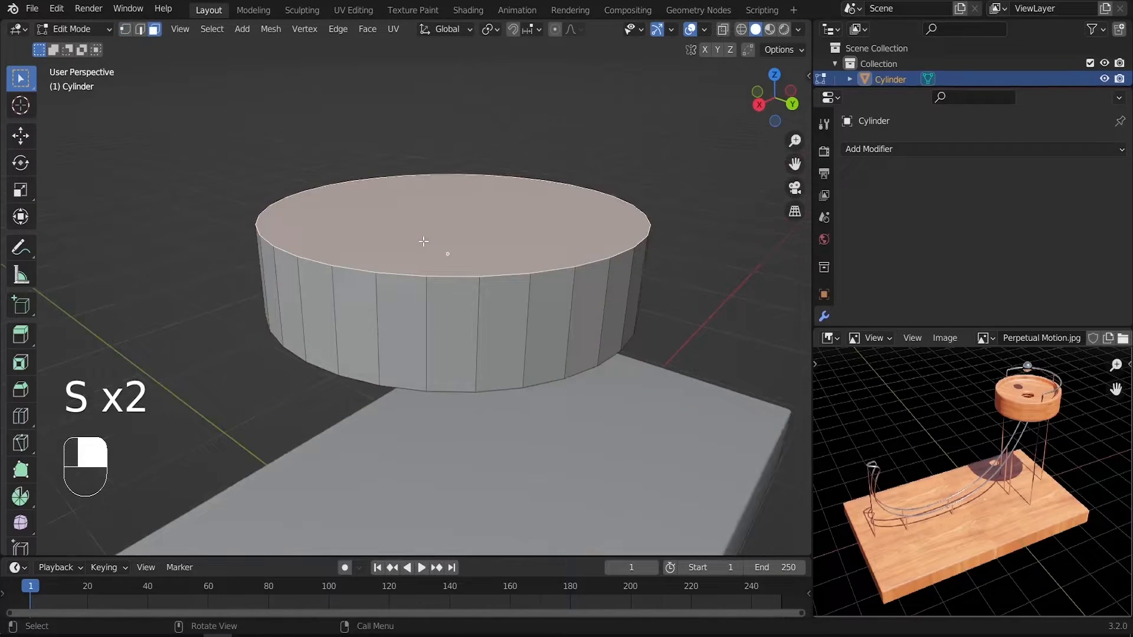
{"action": "key", "text": "i"}
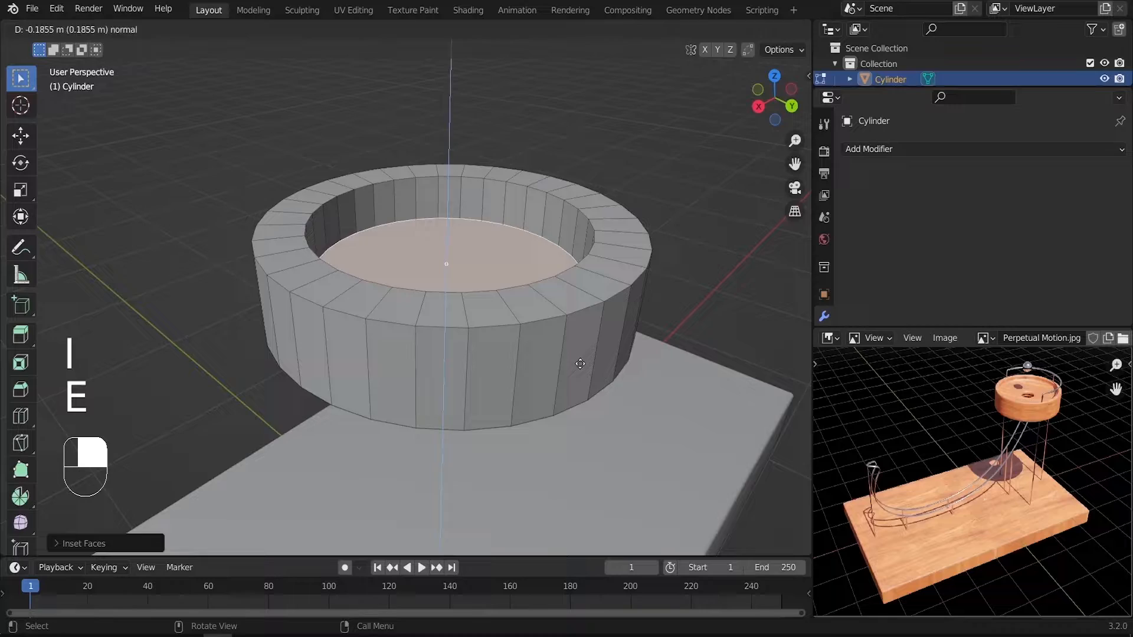
{"action": "key", "text": "g"}
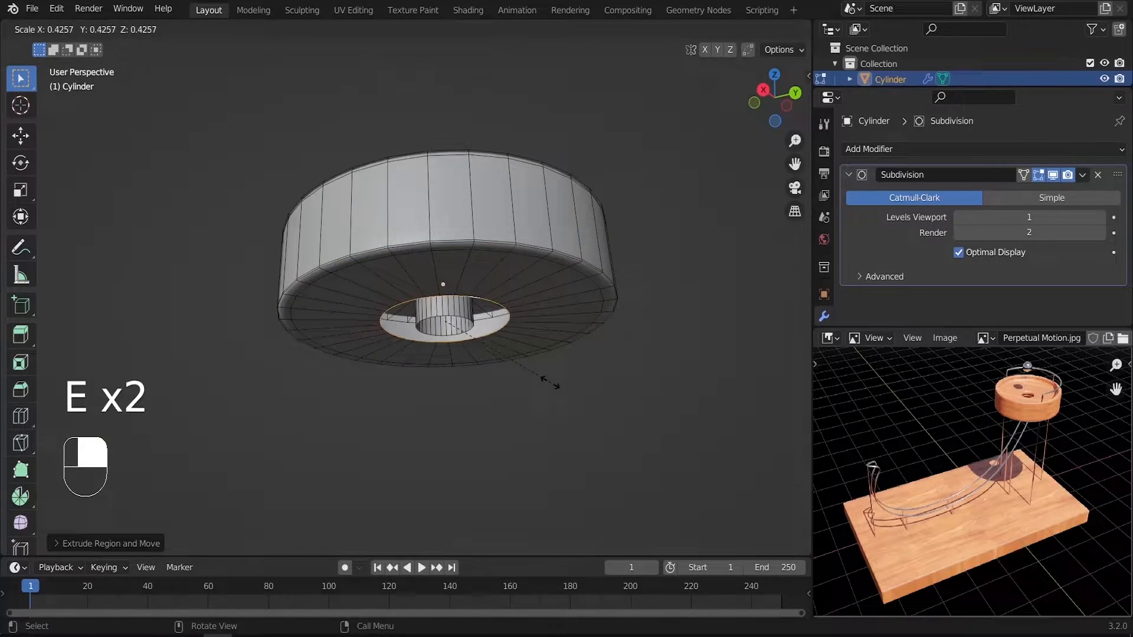
Step: Extend the hole's inner edge down, bridge its edge loops and finish the dish mesh
{"action": "key", "text": "ctrl+e"}
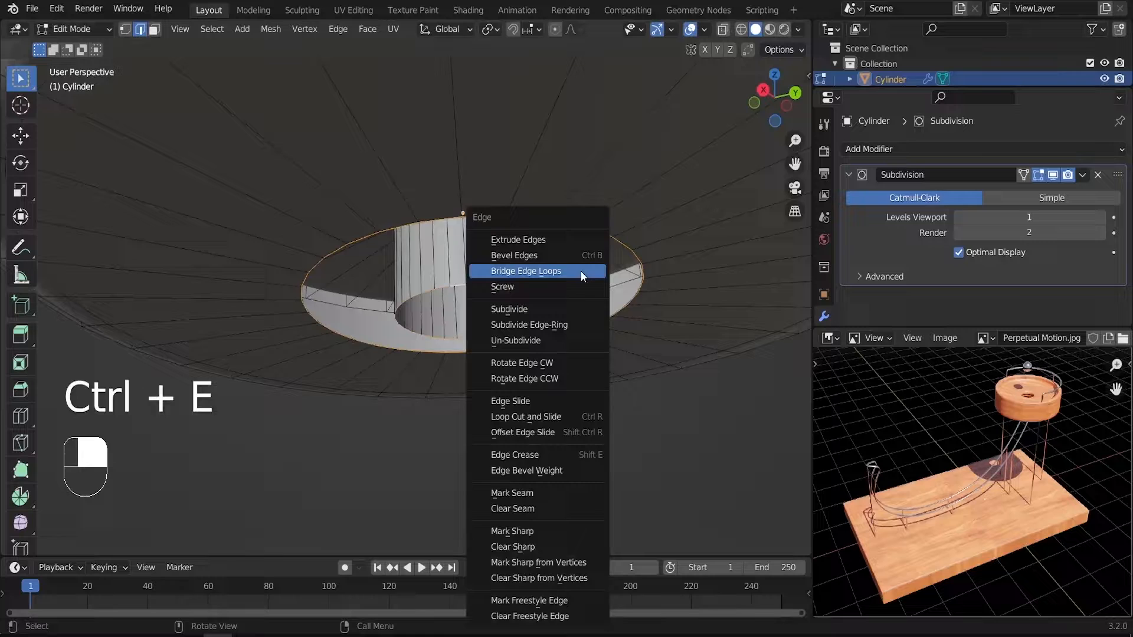
{"action": "key", "text": "Tab"}
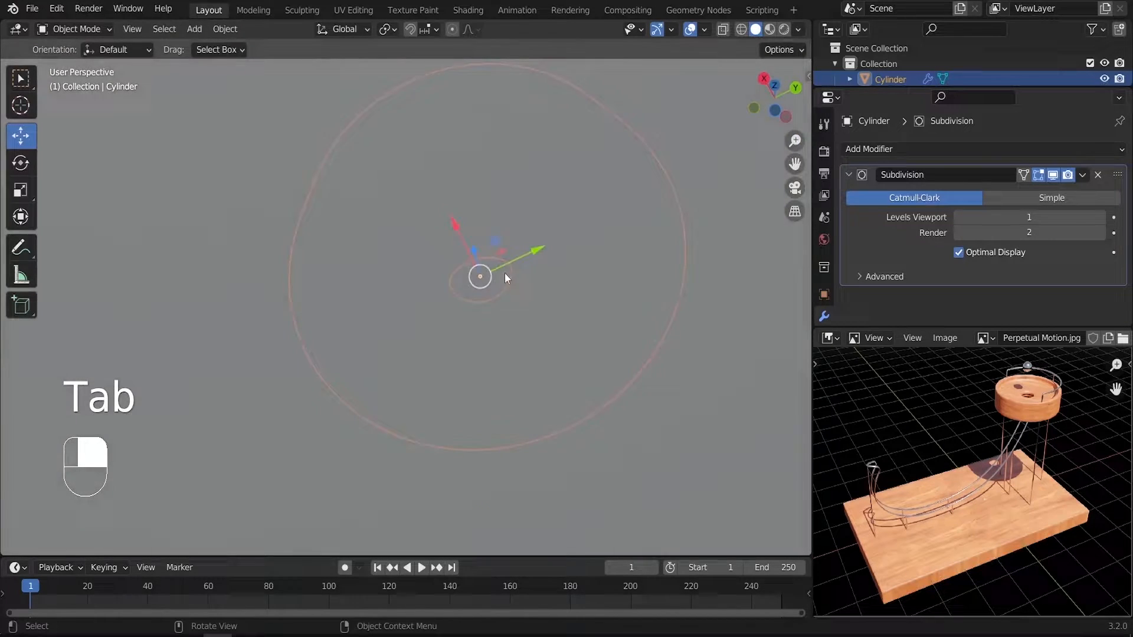
{"action": "key", "text": "ctrl+r"}
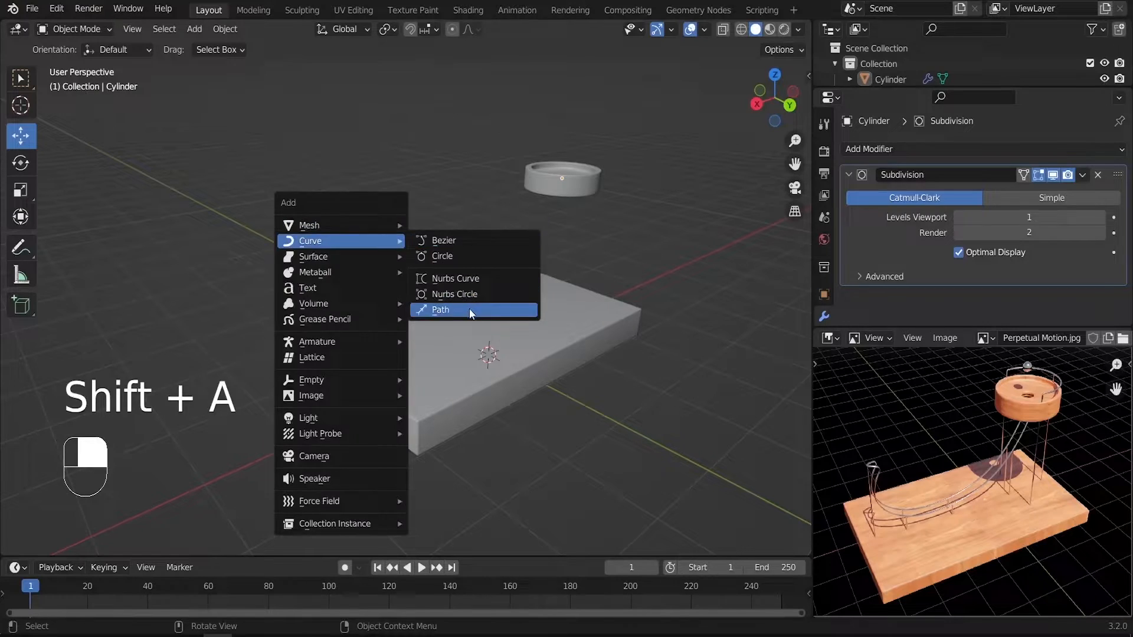
Step: Add a Path curve and extend its control points to trace the track from the dish
{"action": "left_click", "coordinate": [441, 310]}
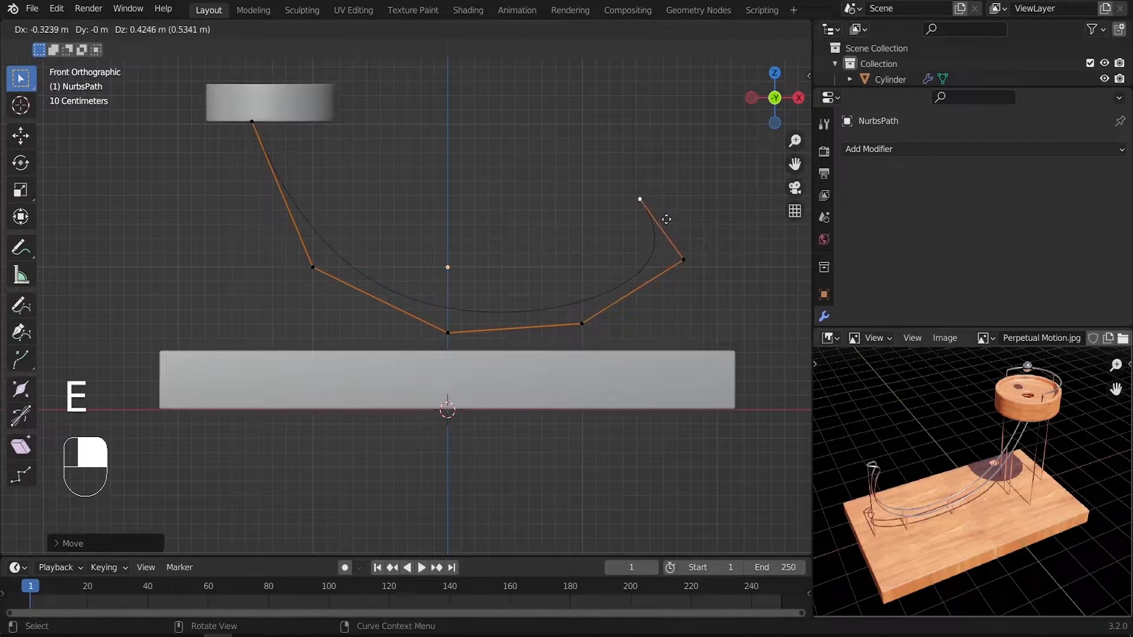
{"action": "key", "text": "Tab"}
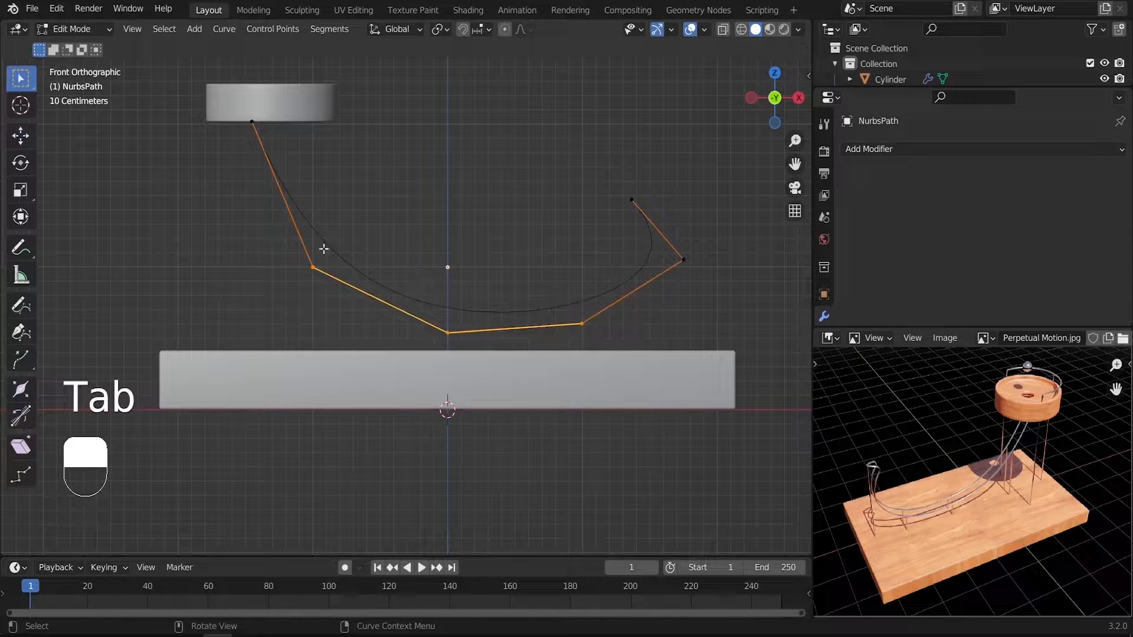
{"action": "key", "text": "x"}
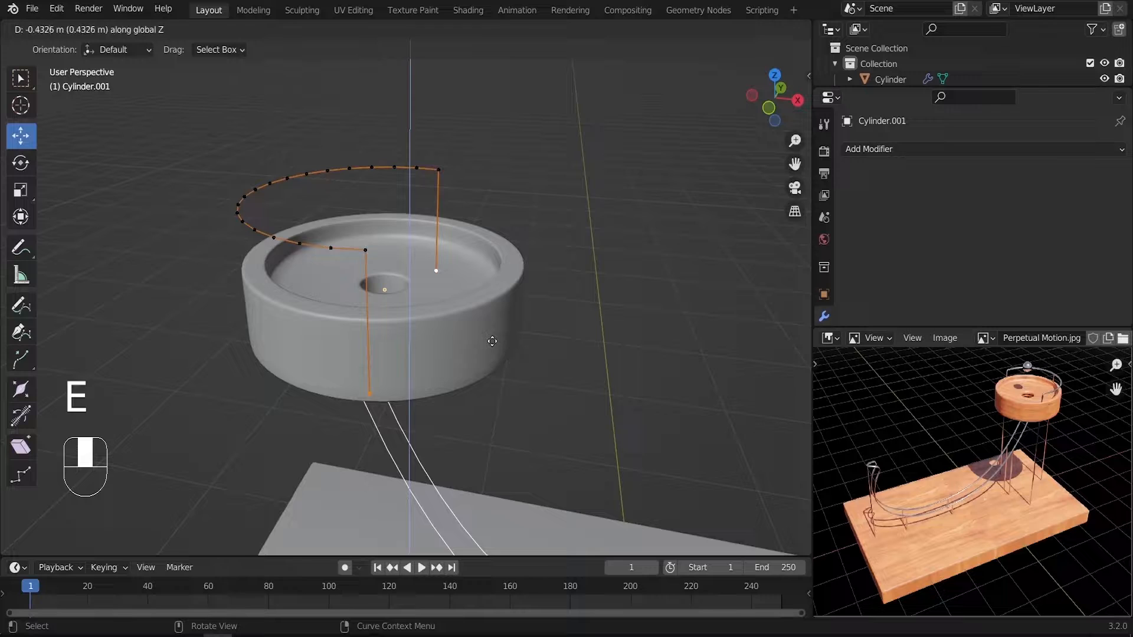
Step: Extrude support legs from the rim rail, position it and show the curve's Geometry settings
{"action": "key", "text": "Tab"}
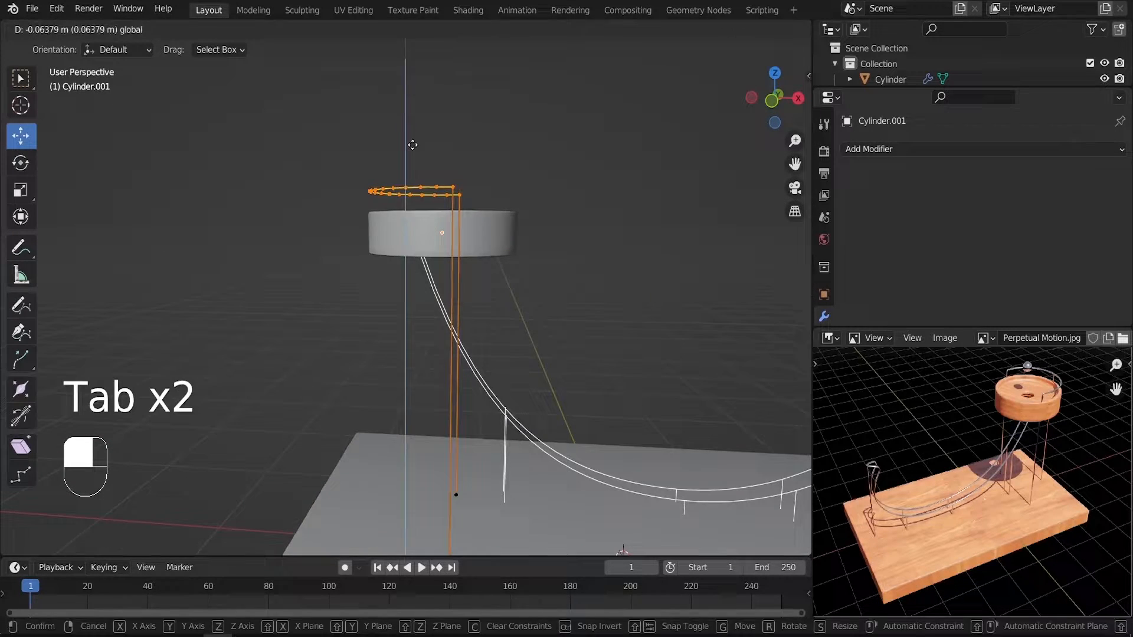
{"action": "key", "text": "Tab"}
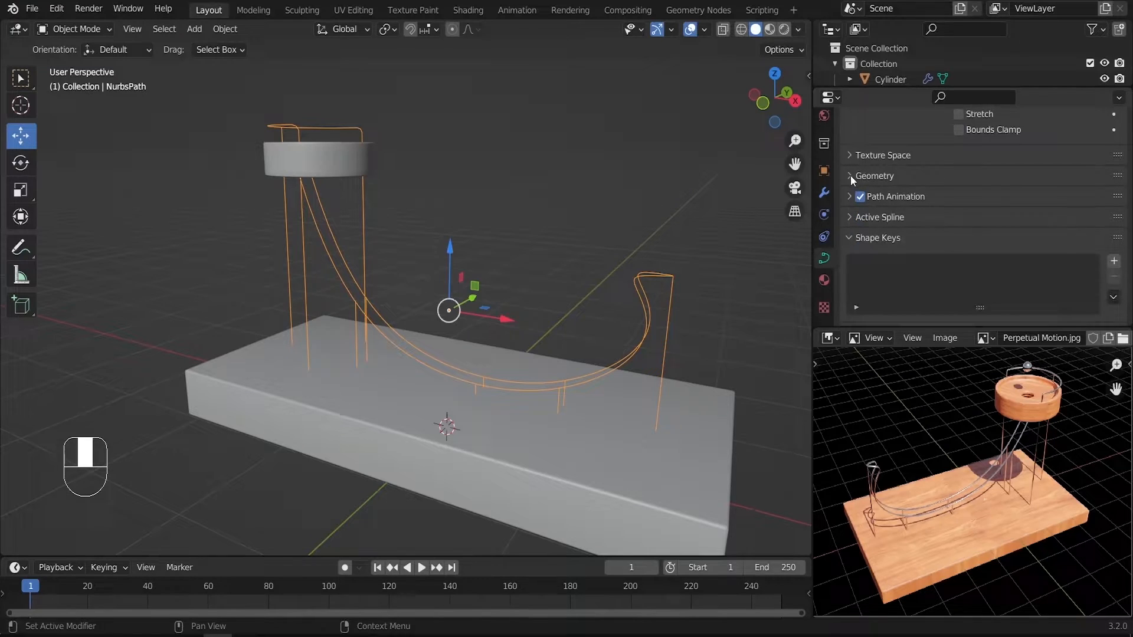
{"action": "left_click", "coordinate": [875, 176]}
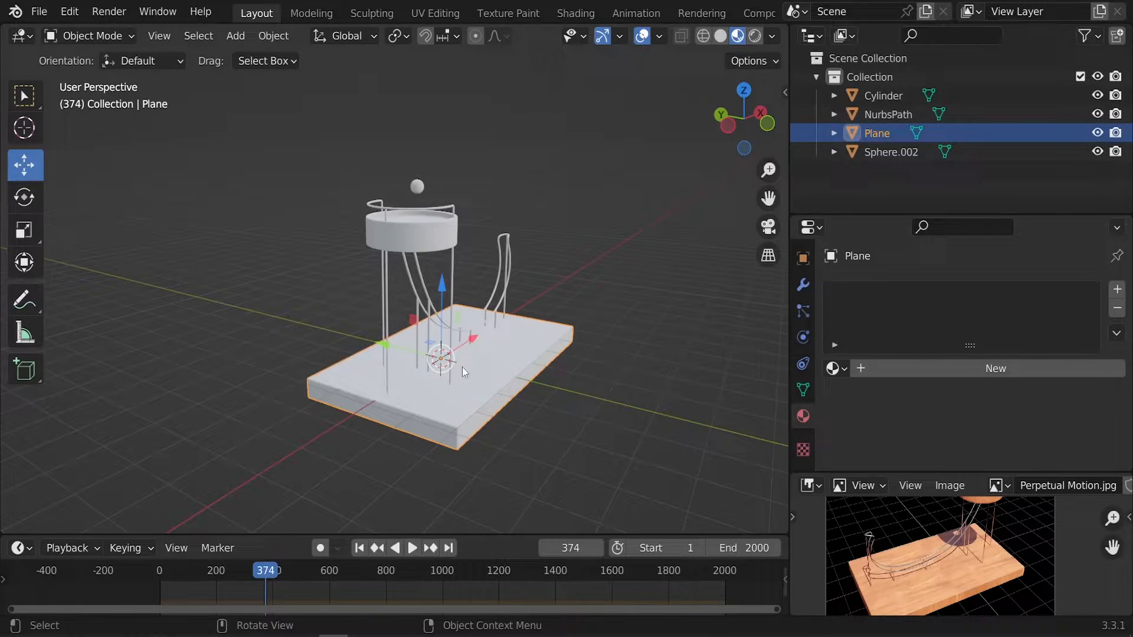
Step: Create a material named Wood on the slab and show its Principled BSDF in the Shader Editor
{"action": "left_click", "coordinate": [995, 368]}
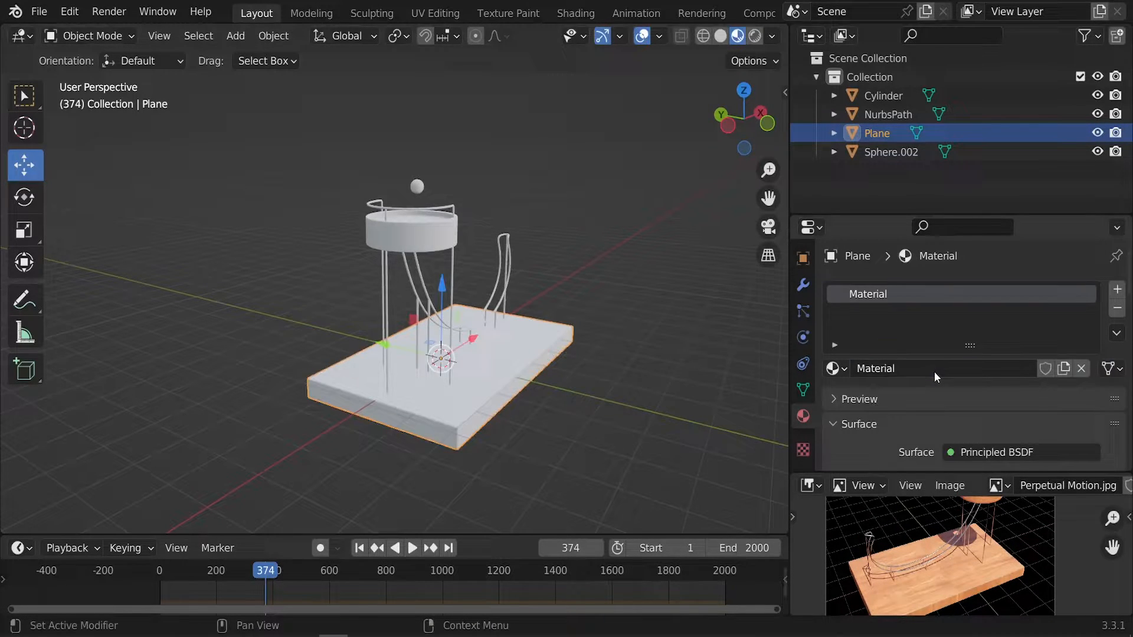
{"action": "type", "text": "Wood"}
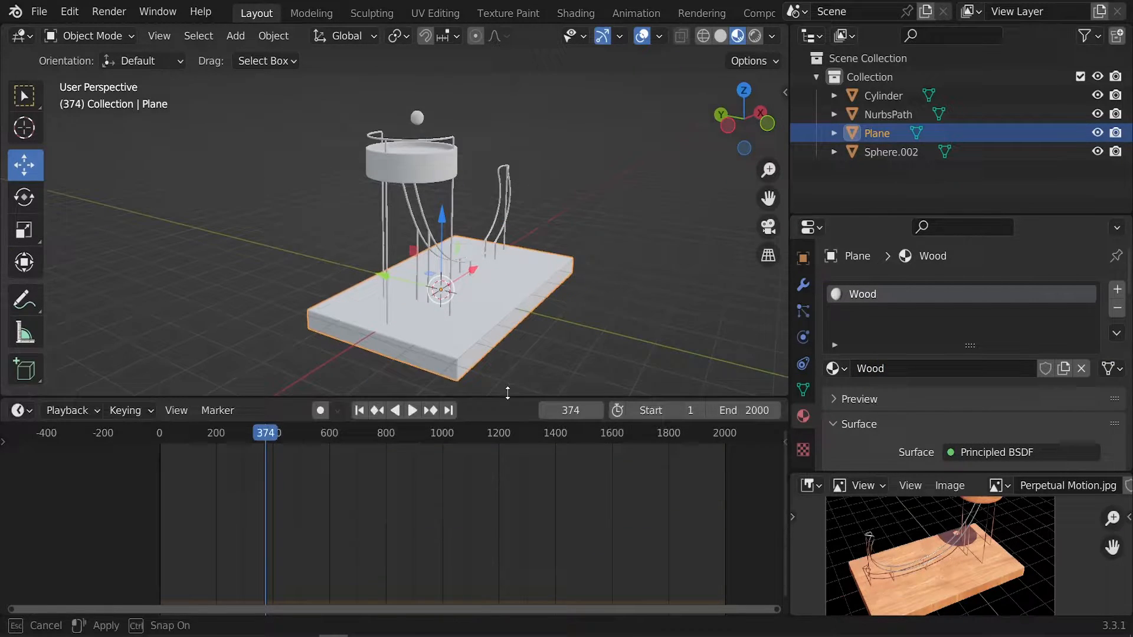
{"action": "left_click", "coordinate": [15, 362]}
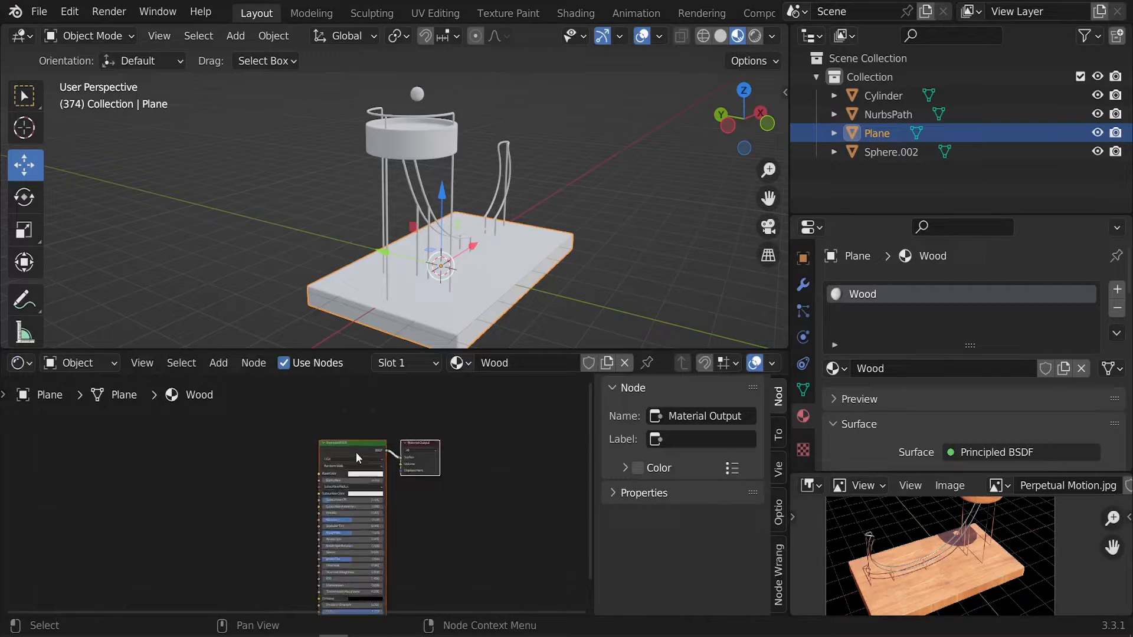
{"action": "left_click", "coordinate": [355, 446]}
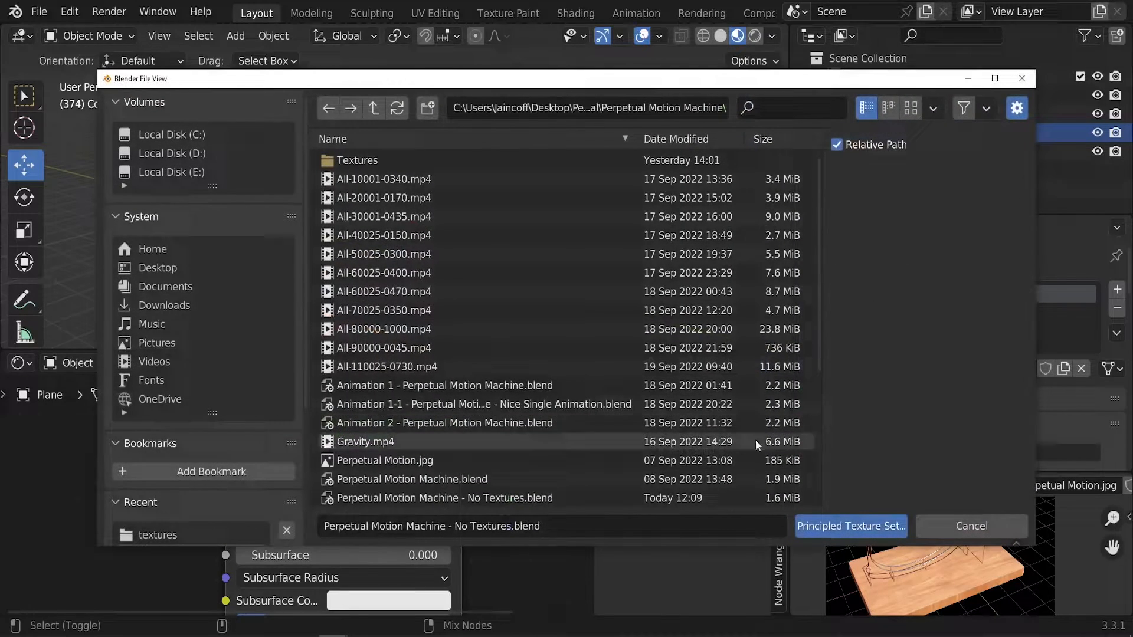
Step: Review the Add-ons list in Edit > Preferences before loading the texture set
{"action": "left_click", "coordinate": [851, 525]}
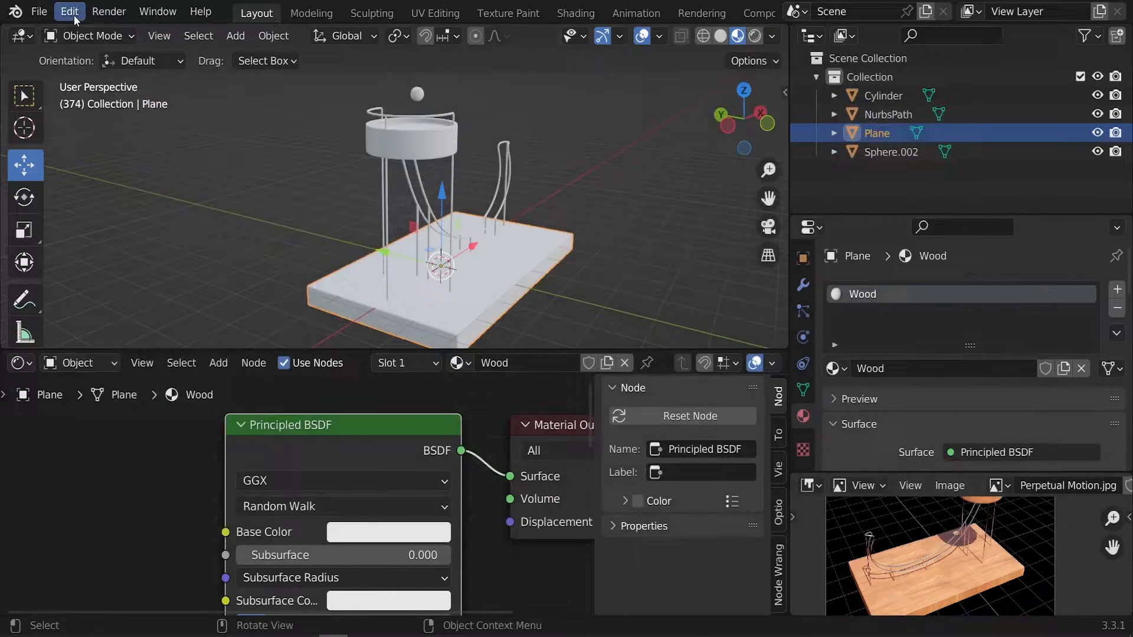
{"action": "left_click", "coordinate": [70, 12]}
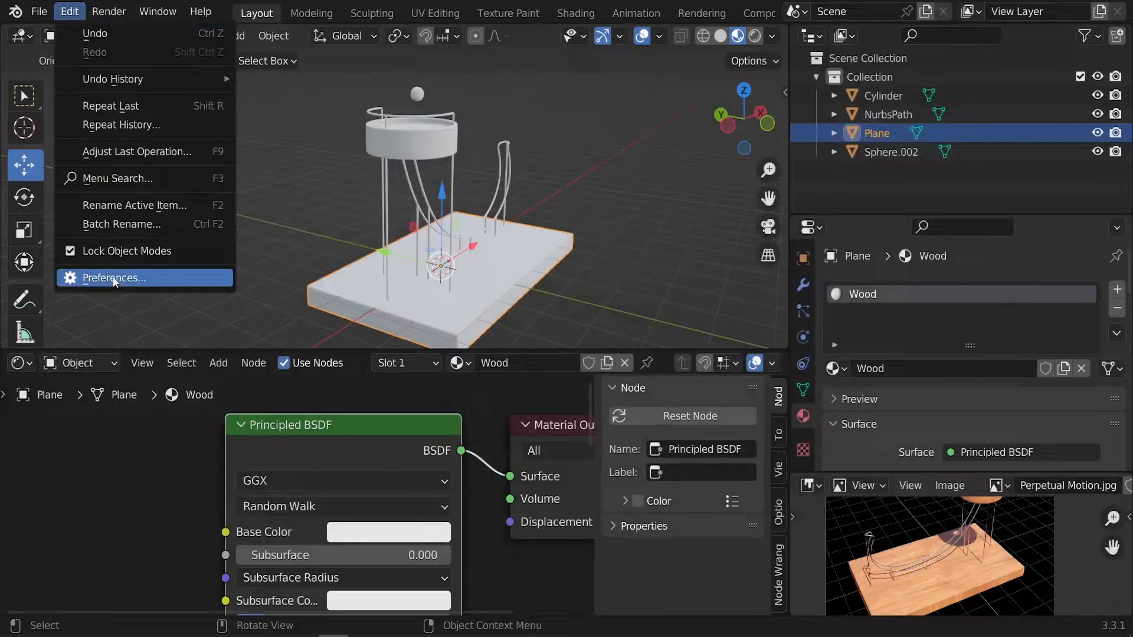
{"action": "left_click", "coordinate": [113, 277]}
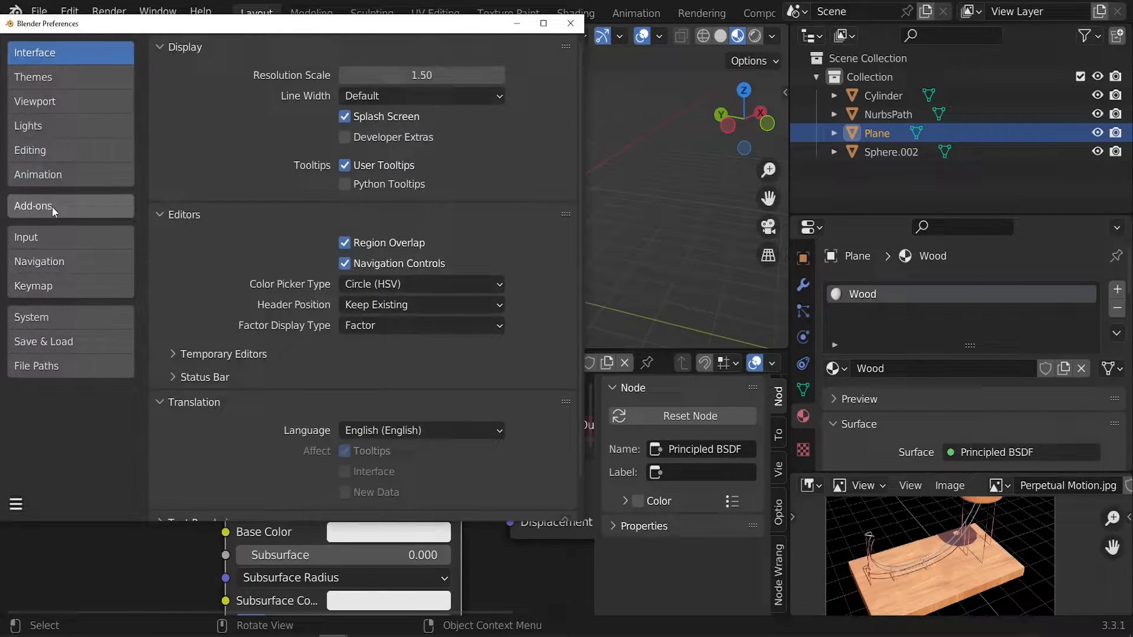
{"action": "left_click", "coordinate": [33, 205]}
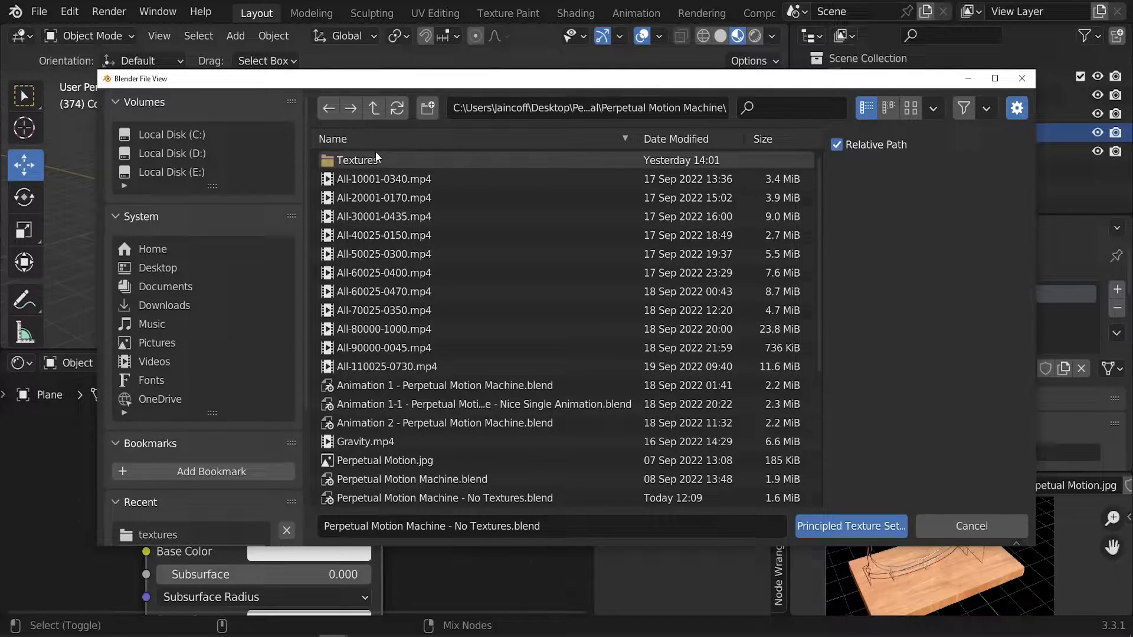
Step: Load the four wood_table_001 maps from Textures > textures into the Wood shader
{"action": "double_click", "coordinate": [358, 159]}
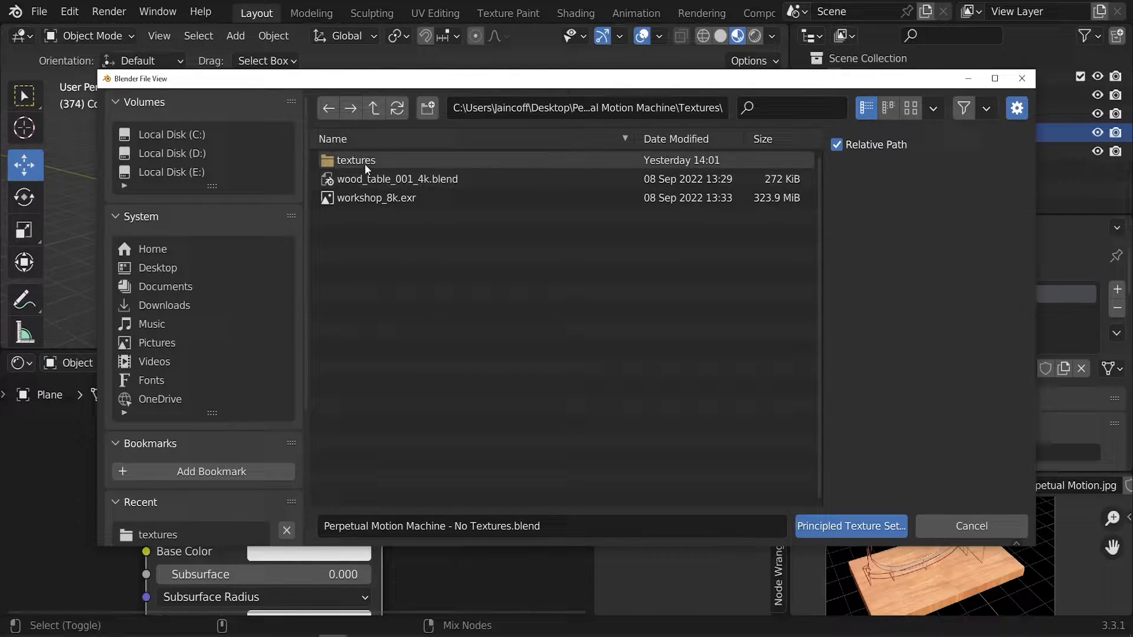
{"action": "double_click", "coordinate": [355, 160]}
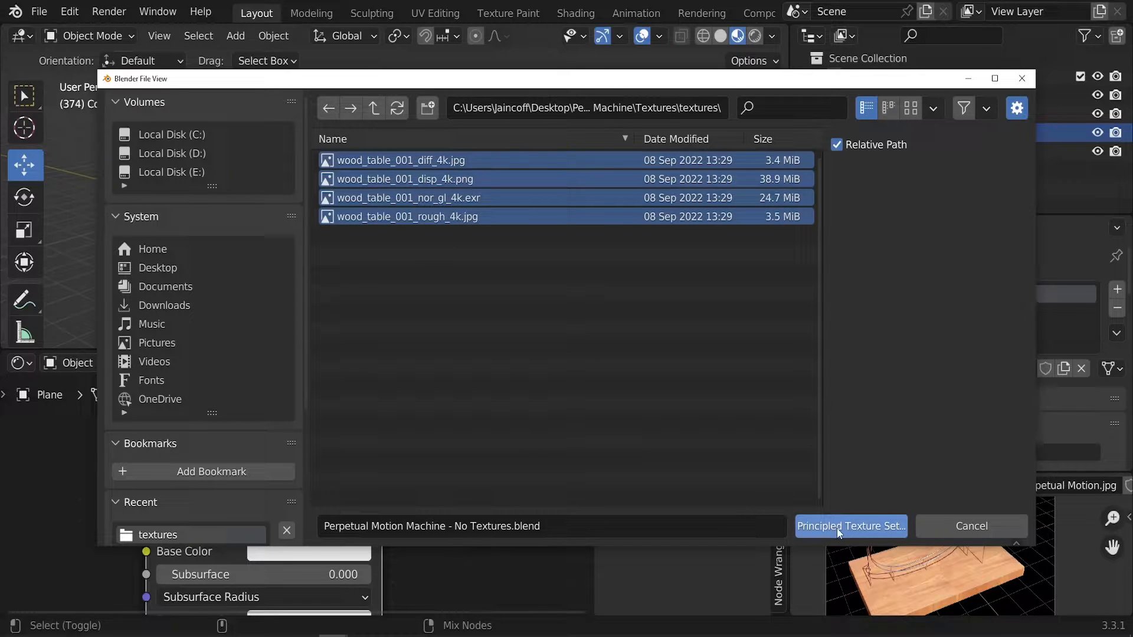
{"action": "left_click", "coordinate": [849, 526]}
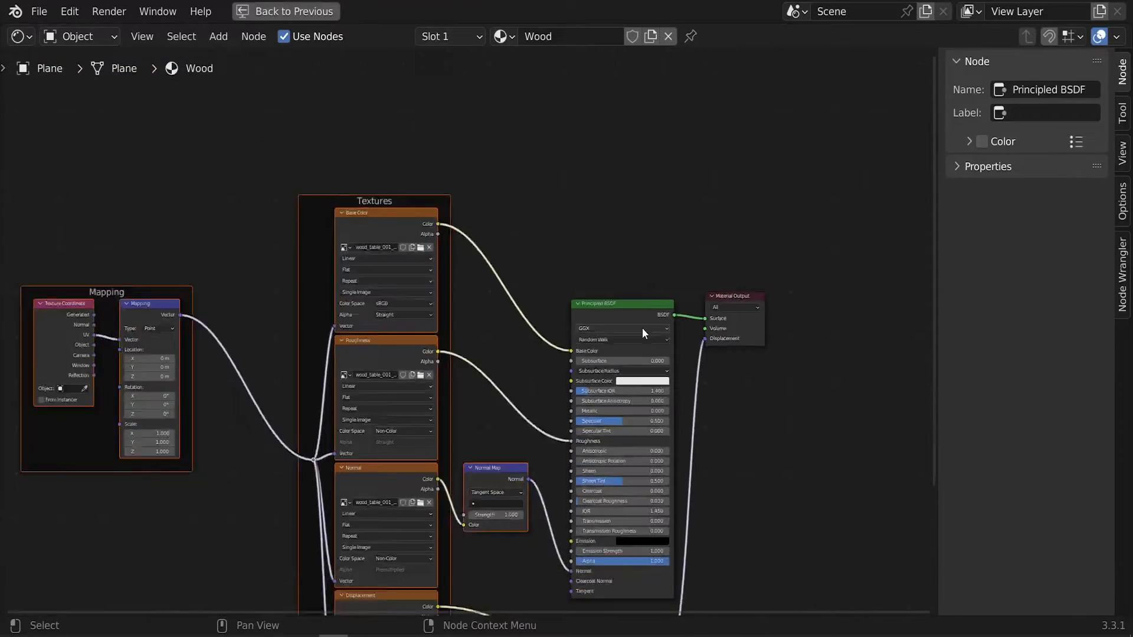
{"action": "left_click", "coordinate": [284, 11]}
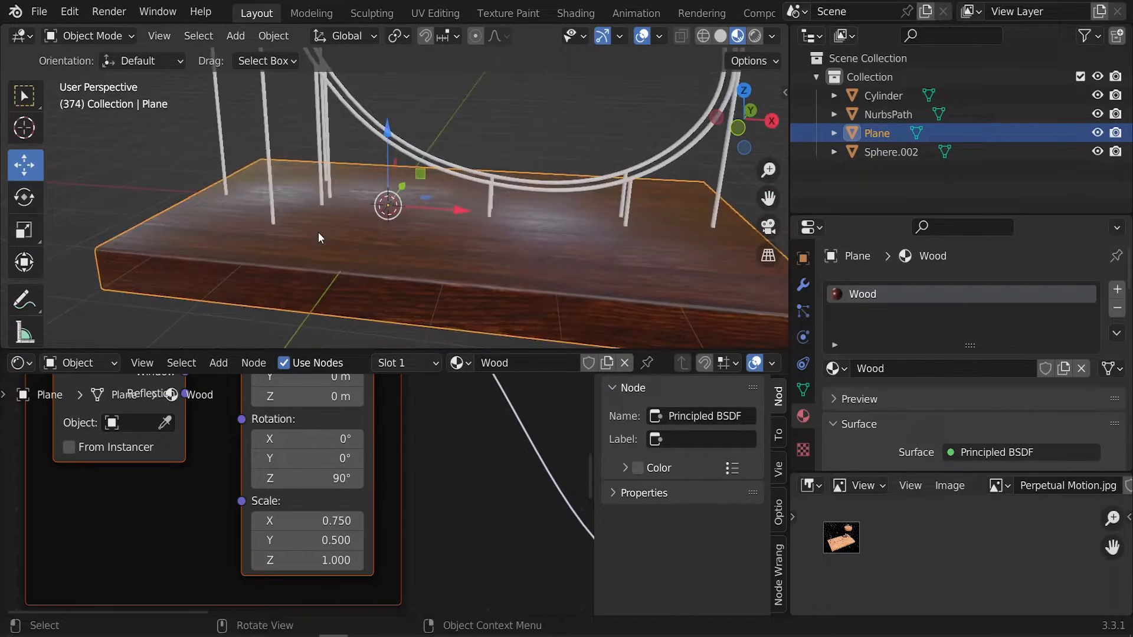
Step: Adjust the Wood texture mapping with 90° Z rotation and 0.75 by 0.5 scale
{"action": "left_click", "coordinate": [883, 94]}
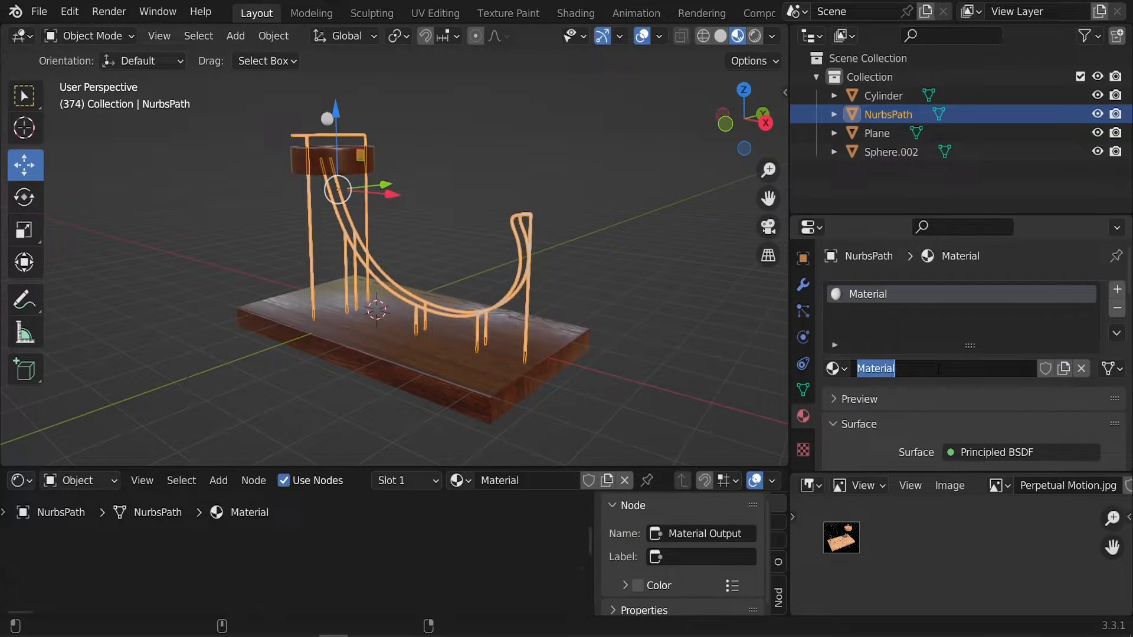
Step: Name the rail material Metal with grey base colour, Metallic 1 and Roughness 0.1
{"action": "type", "text": "Metal"}
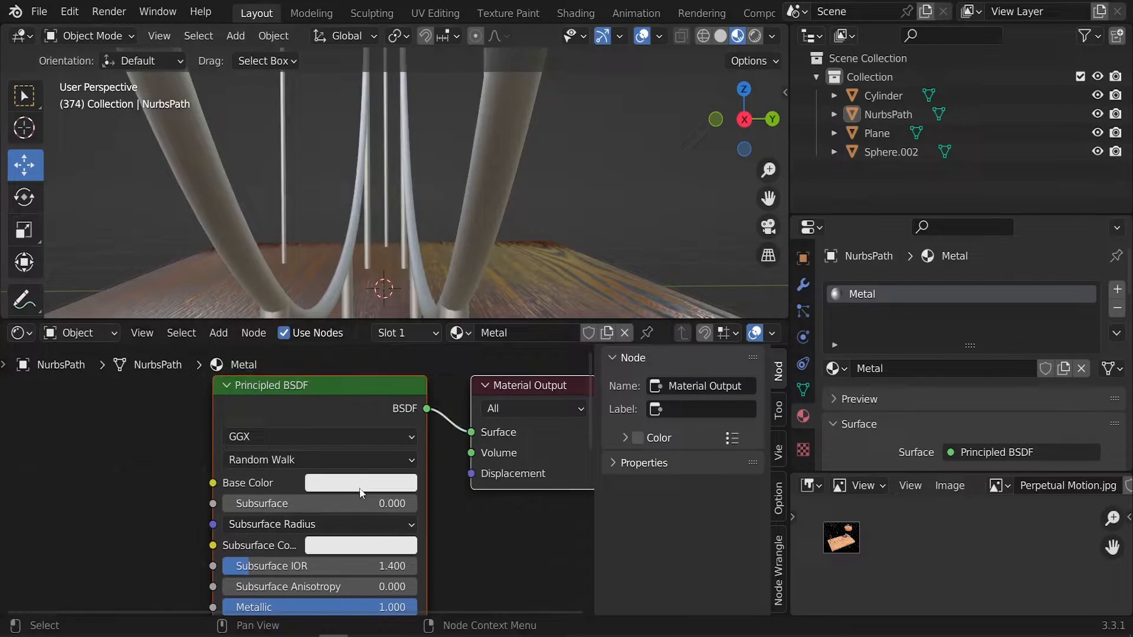
{"action": "left_click", "coordinate": [360, 483]}
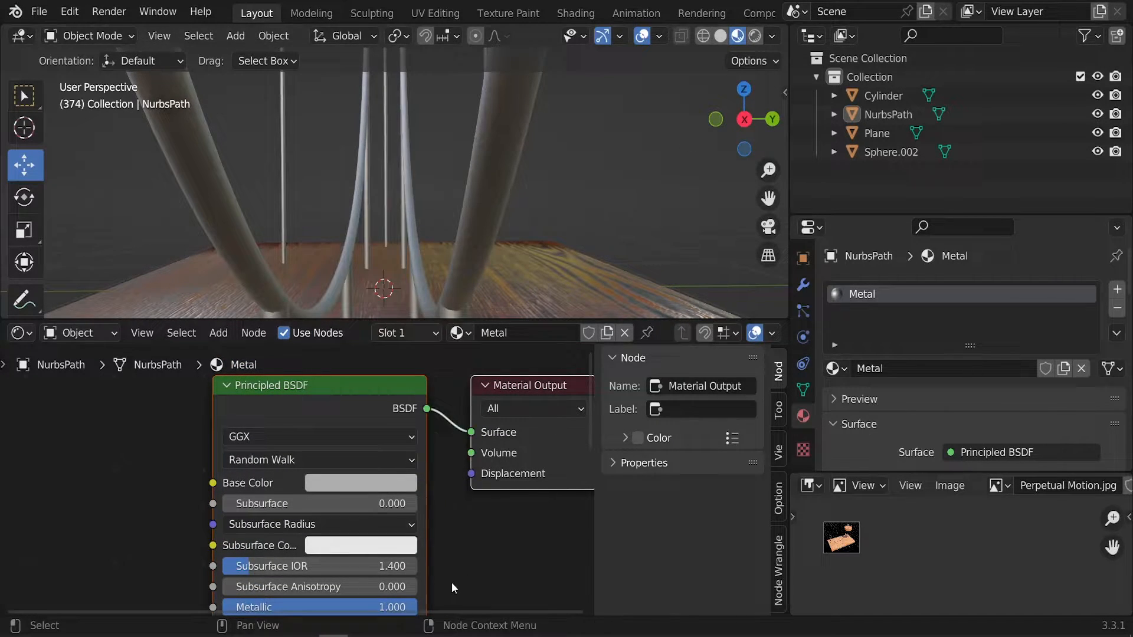
{"action": "scroll", "scroll_direction": "down", "scroll_amount": 3}
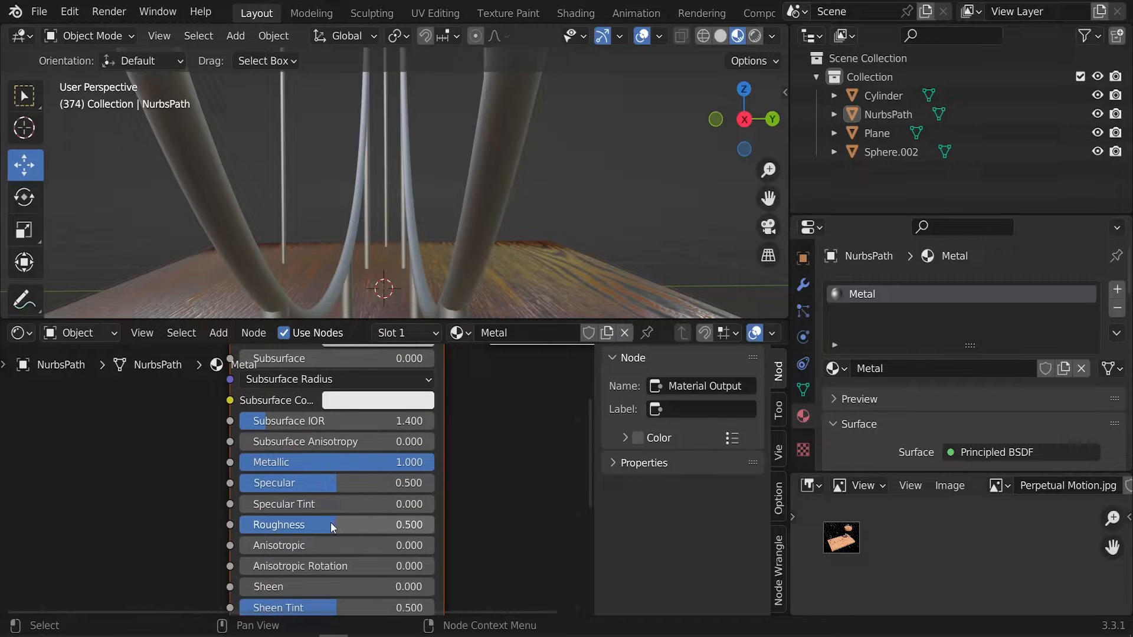
{"action": "type", "text": ".1"}
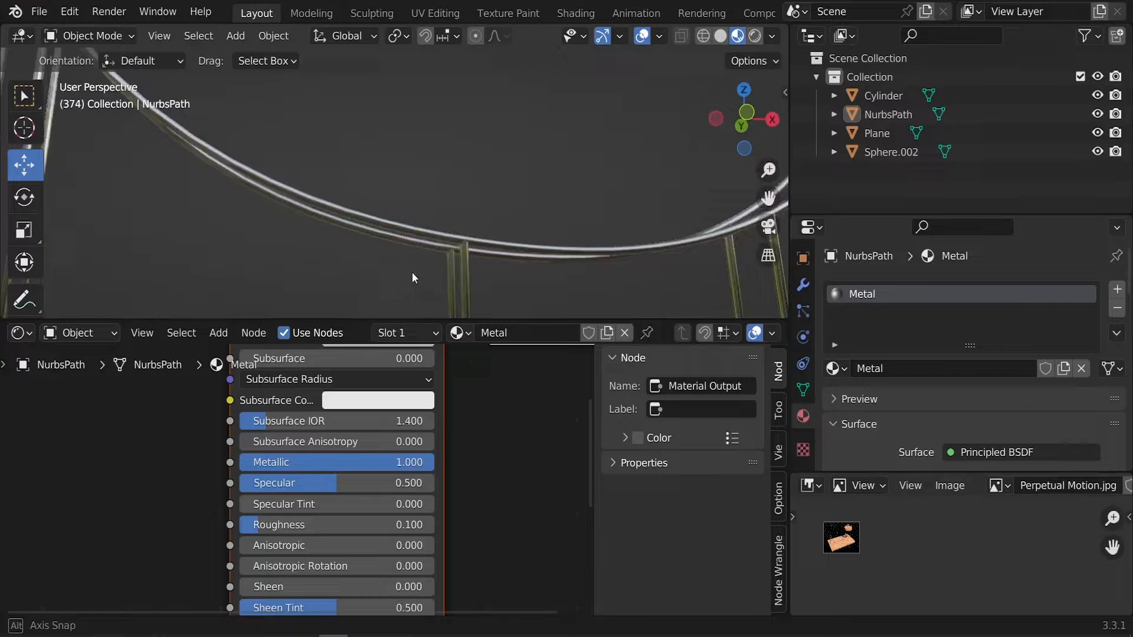
{"action": "left_click_drag", "start_coordinate": [413, 277], "coordinate": [494, 226]}
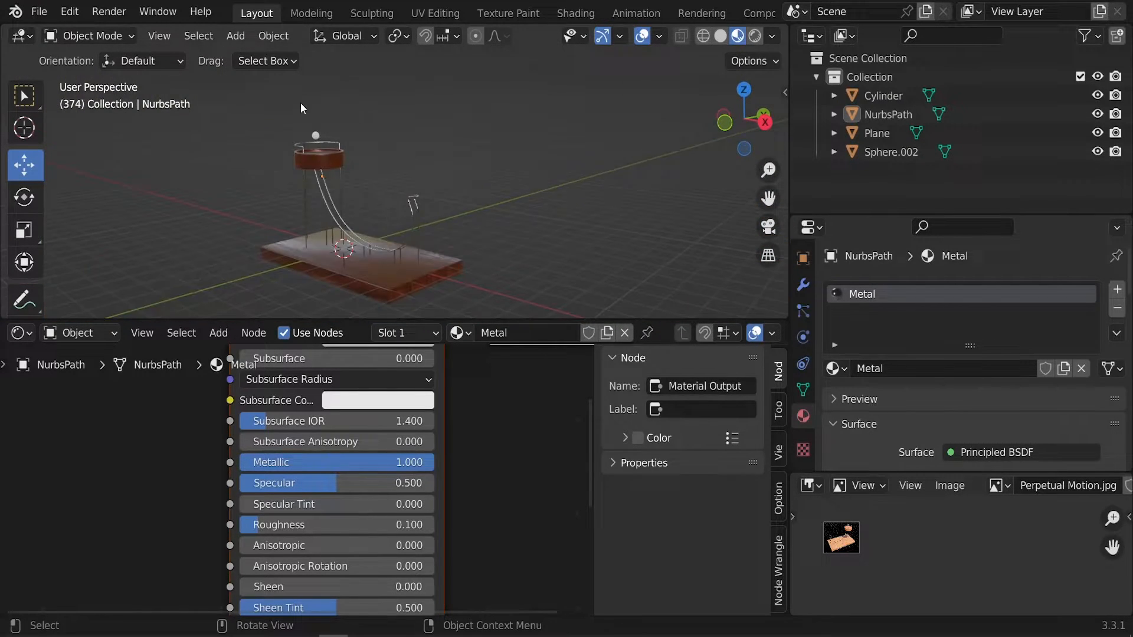
{"action": "left_click", "coordinate": [890, 152]}
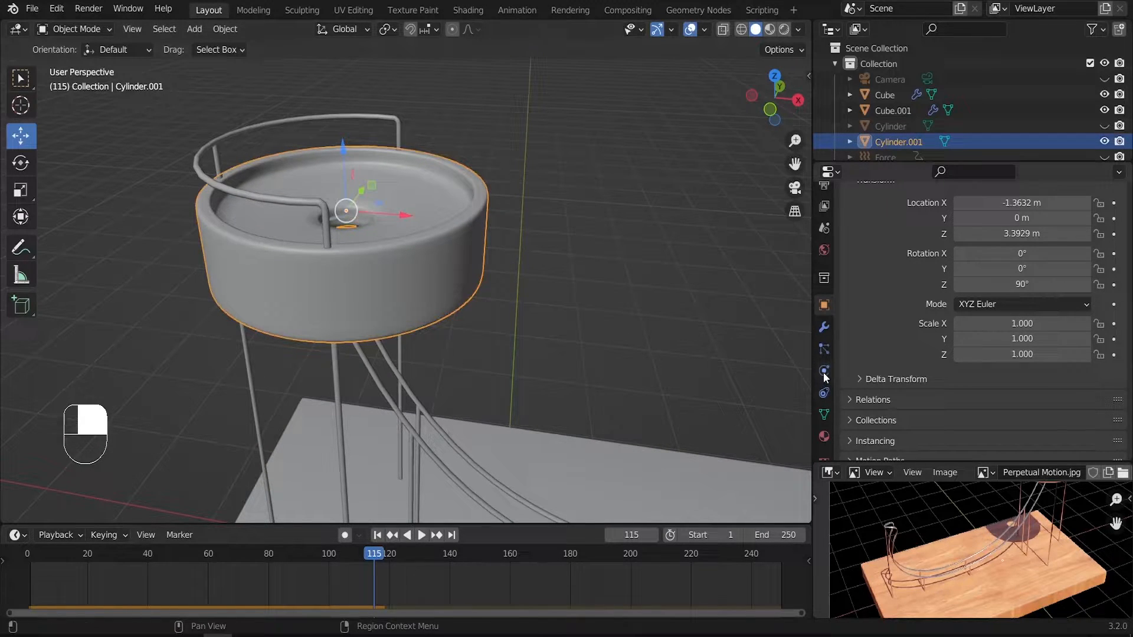
Step: Add a Passive rigid body with Mesh shape to the rails and an Active one to the ball
{"action": "left_click", "coordinate": [823, 371]}
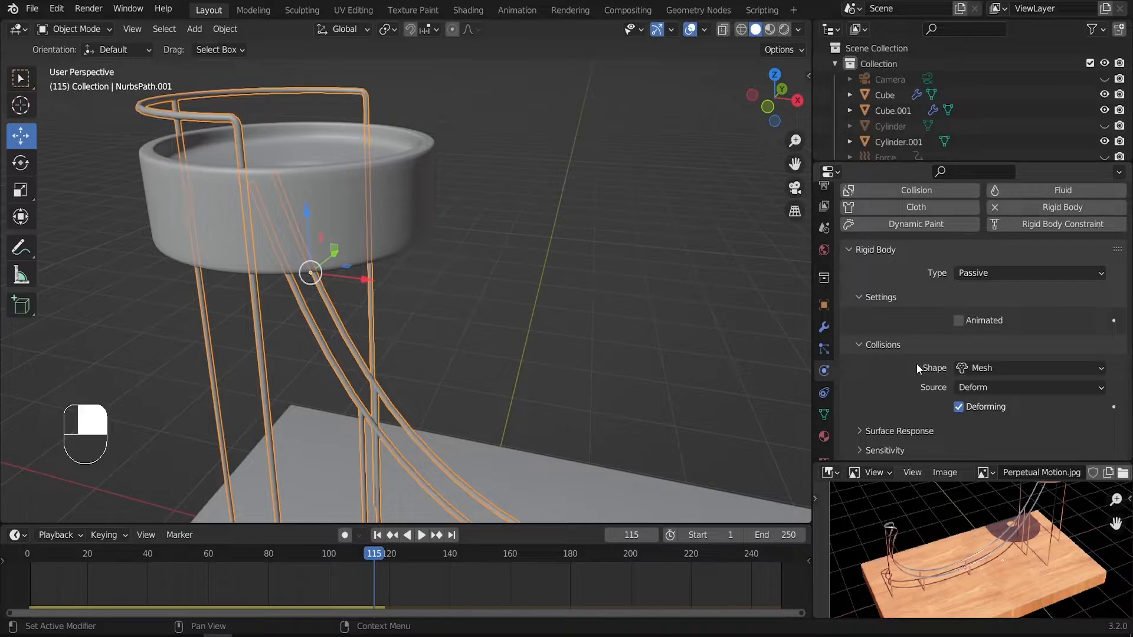
{"action": "left_click", "coordinate": [377, 535]}
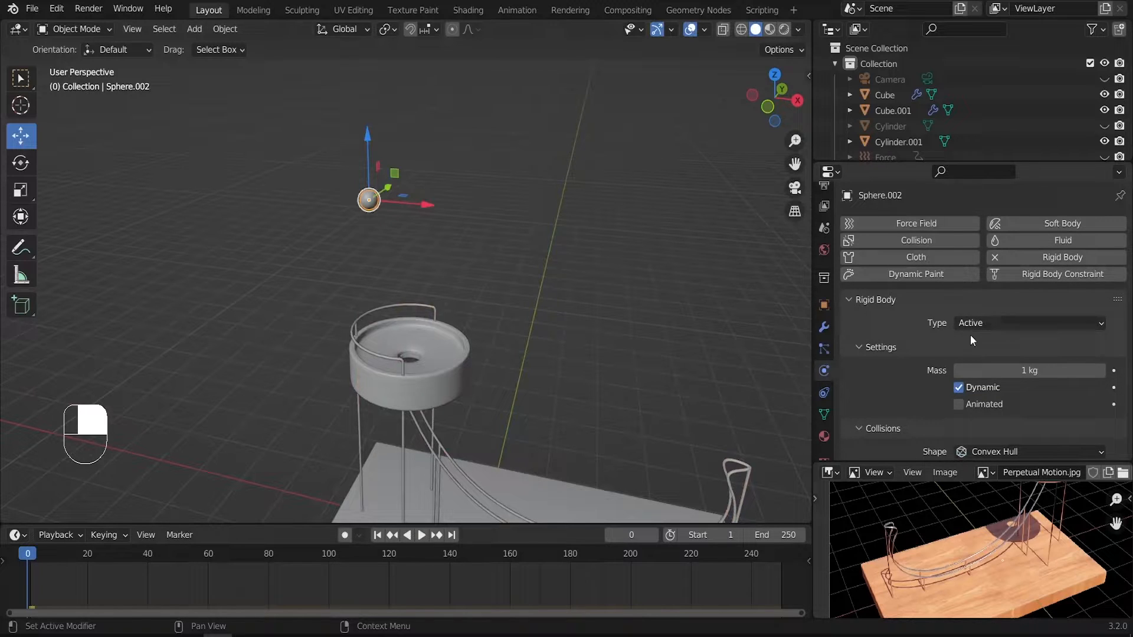
{"action": "left_click", "coordinate": [1028, 323]}
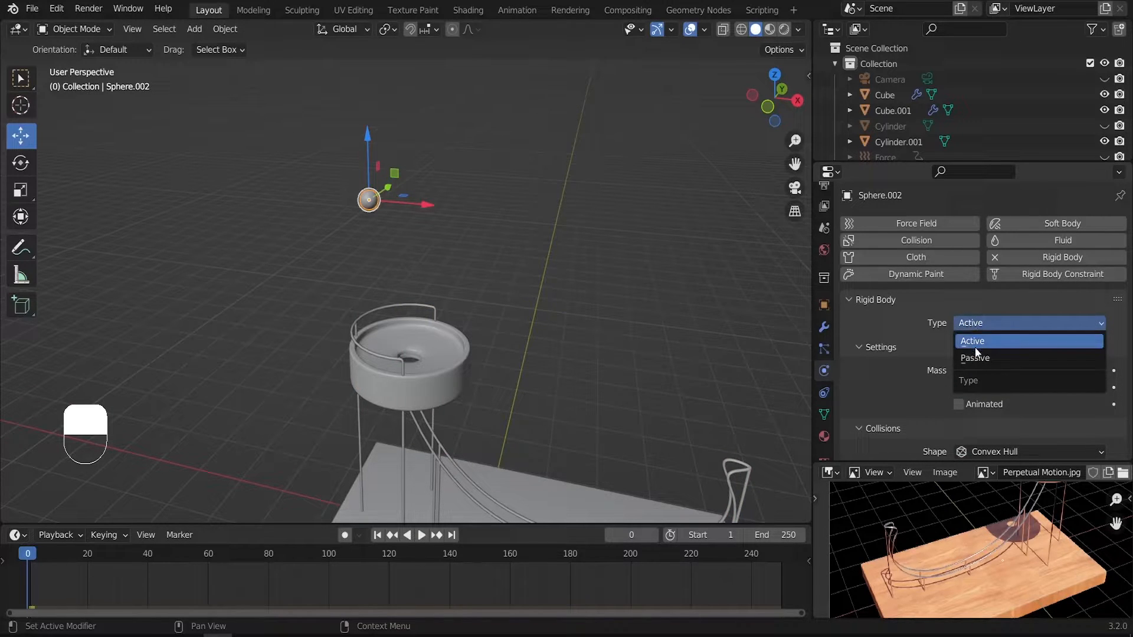
{"action": "mouse_move", "coordinate": [974, 339]}
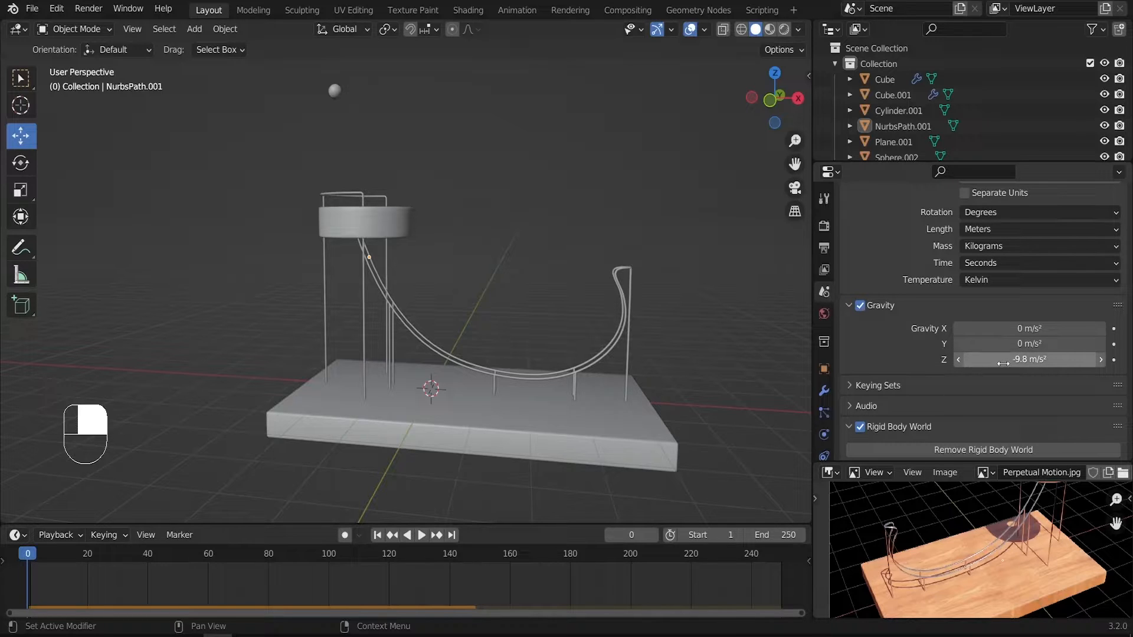
{"action": "mouse_move", "coordinate": [1028, 359]}
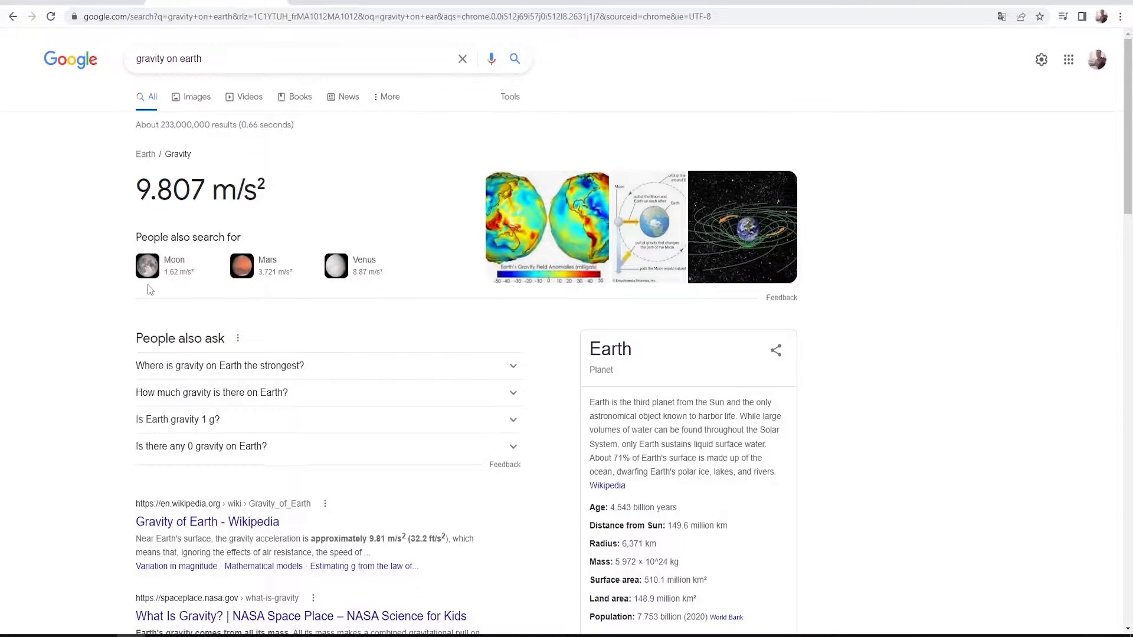
{"action": "mouse_move", "coordinate": [183, 273]}
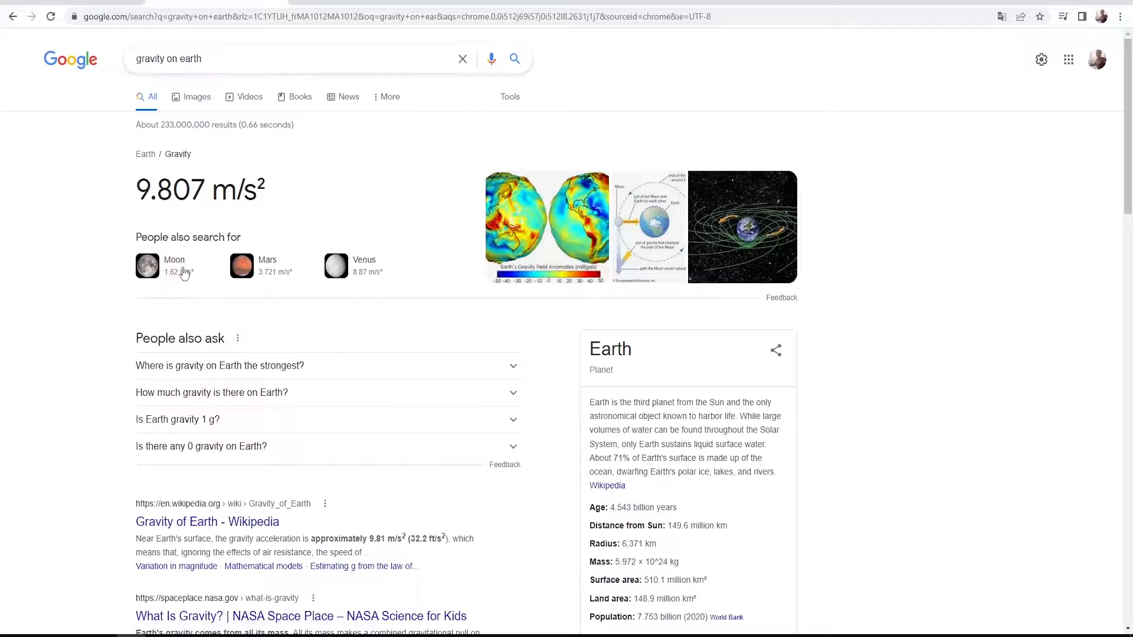
{"action": "mouse_move", "coordinate": [283, 281]}
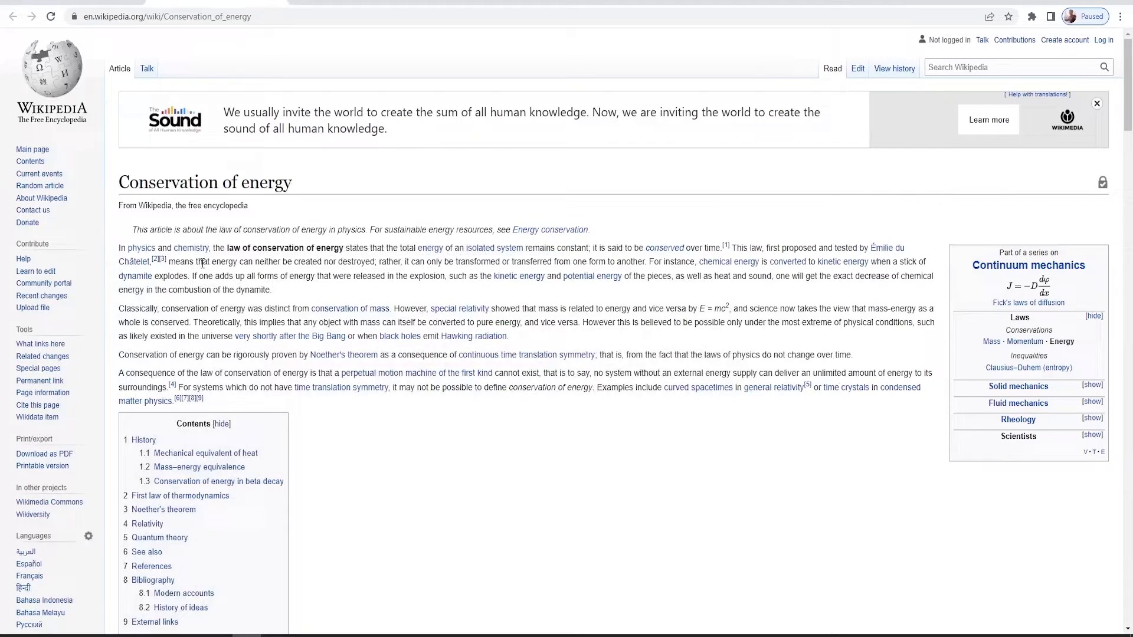
Step: Scroll through the Conservation of energy article on Wikipedia
{"action": "left_click_drag", "start_coordinate": [165, 261], "coordinate": [324, 261]}
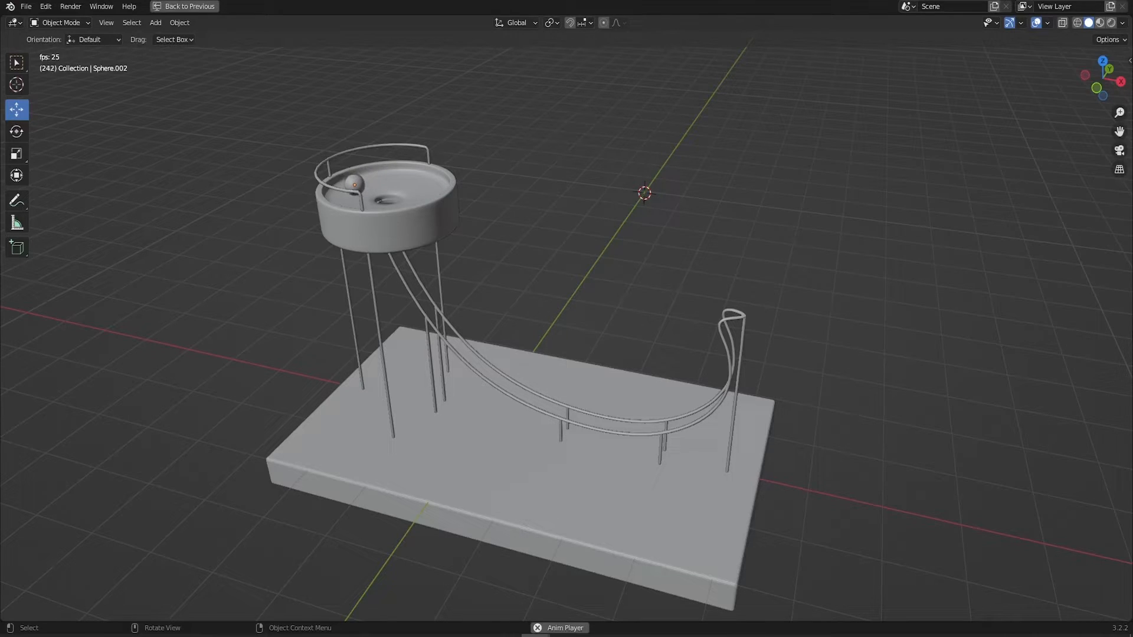
Step: Play the rigid body simulation so the ball drops and settles in the bowl
{"action": "left_click", "coordinate": [189, 6]}
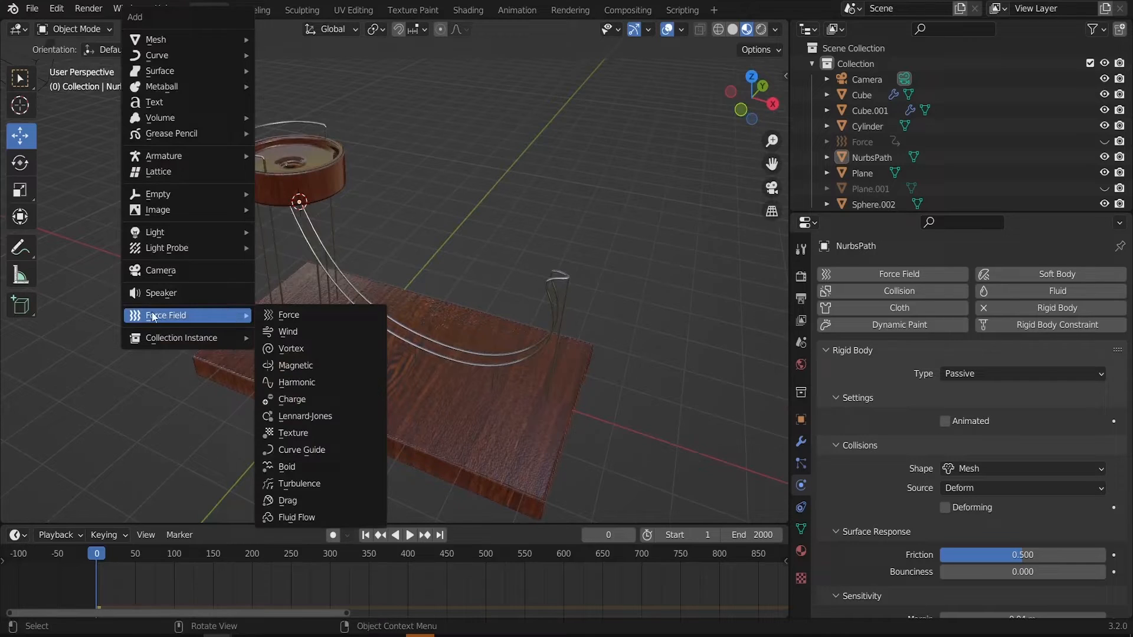
Step: Add a point Force field and move it down onto the rail curve beneath the bowl
{"action": "left_click", "coordinate": [288, 314]}
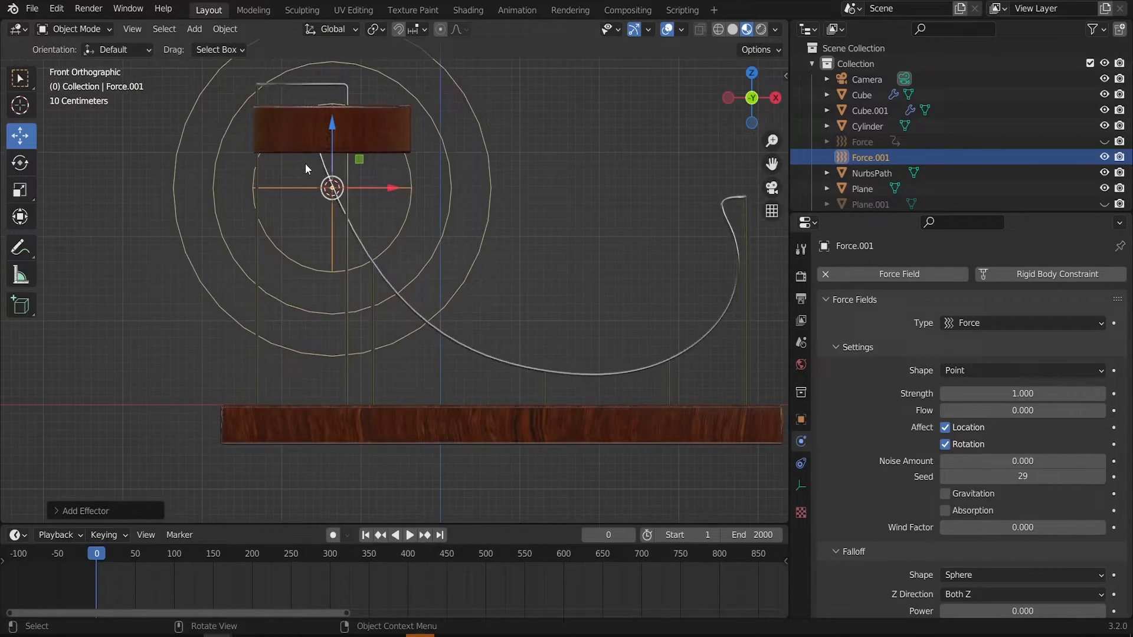
{"action": "left_click_drag", "start_coordinate": [331, 188], "coordinate": [331, 293]}
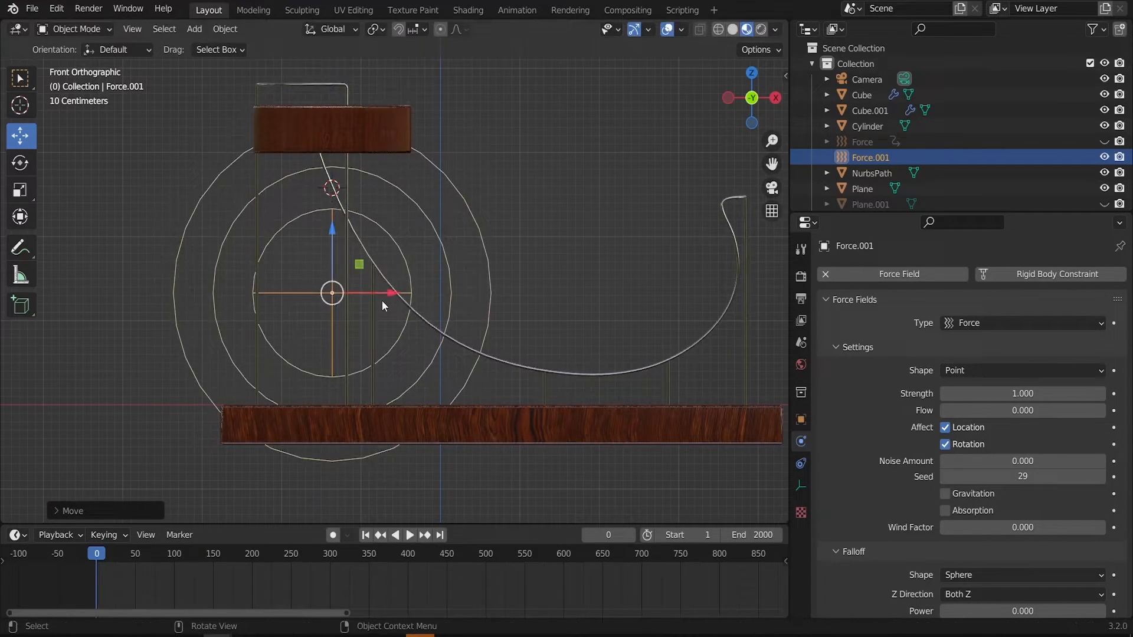
{"action": "left_click_drag", "start_coordinate": [331, 293], "coordinate": [381, 293]}
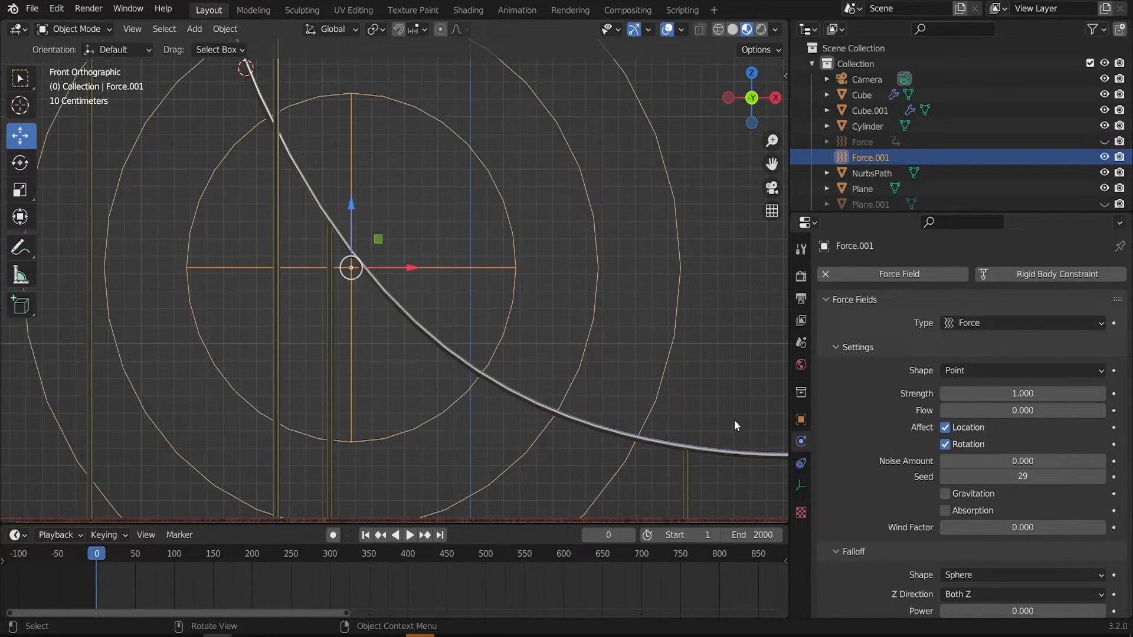
{"action": "mouse_move", "coordinate": [327, 211]}
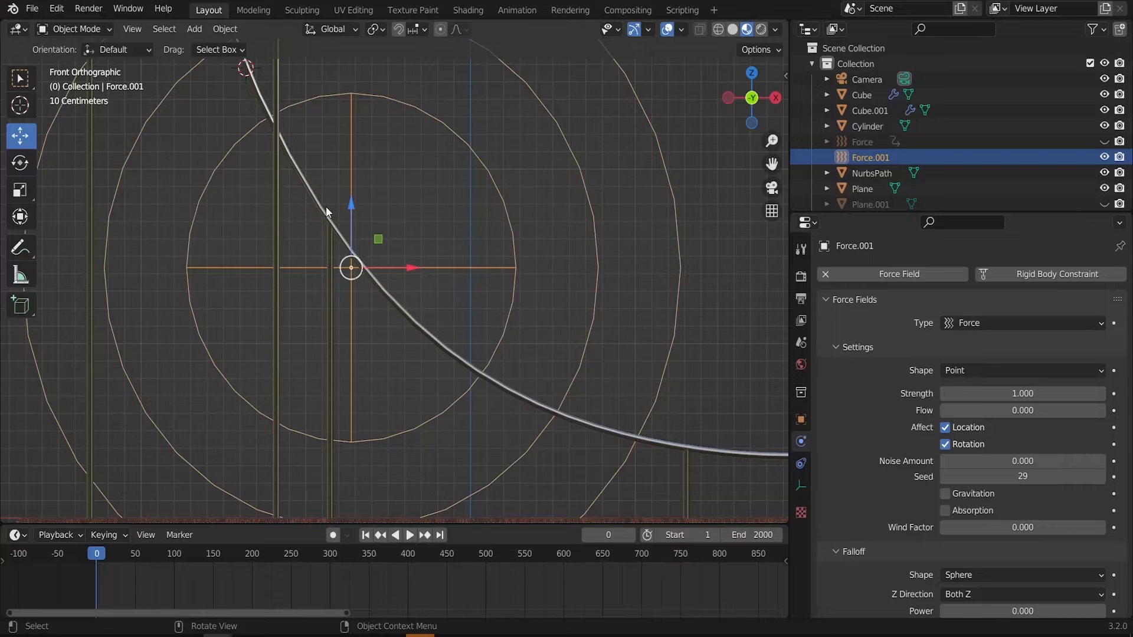
{"action": "mouse_move", "coordinate": [179, 278]}
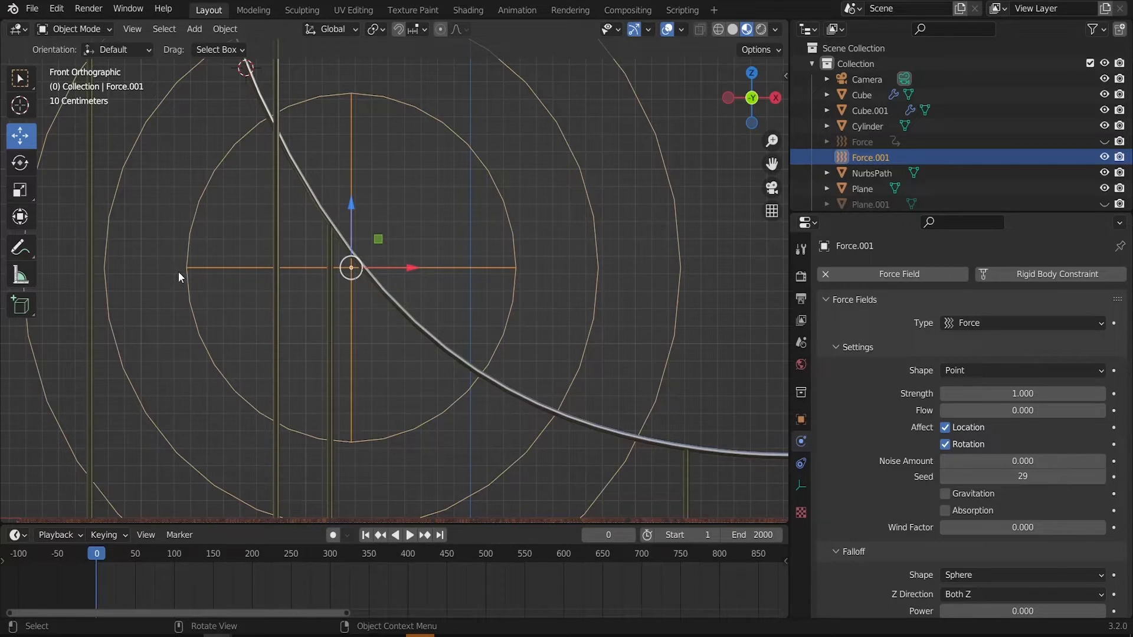
{"action": "left_click_drag", "start_coordinate": [180, 277], "coordinate": [694, 480]}
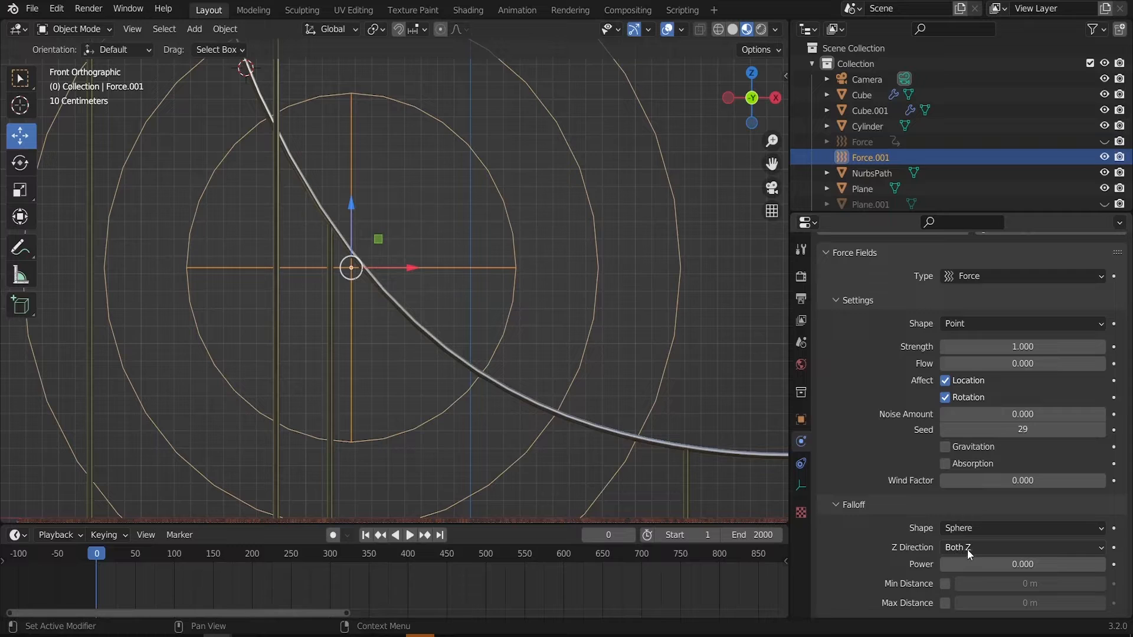
Step: Limit the force field falloff to -Z and set its strength to 10000
{"action": "left_click", "coordinate": [1021, 547]}
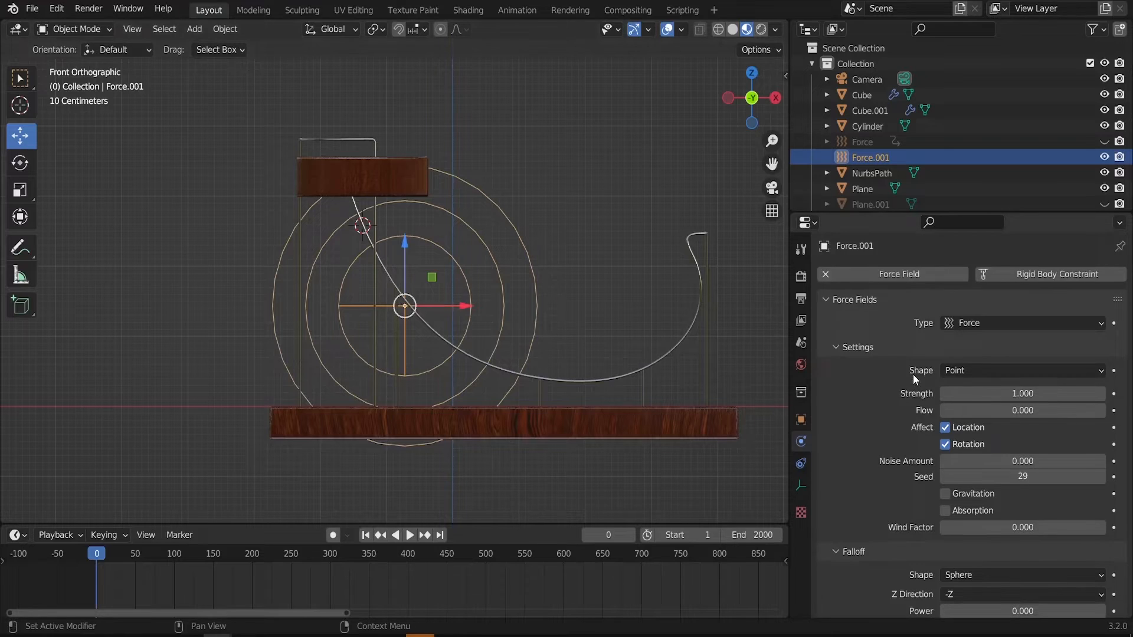
{"action": "double_click", "coordinate": [1022, 393]}
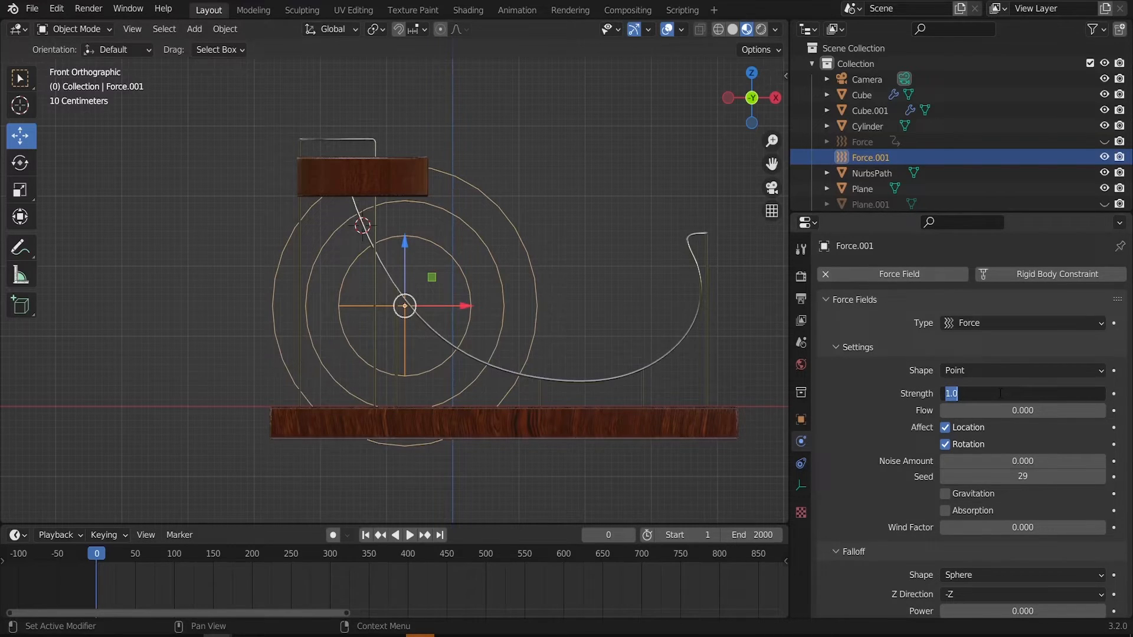
{"action": "type", "text": "10000"}
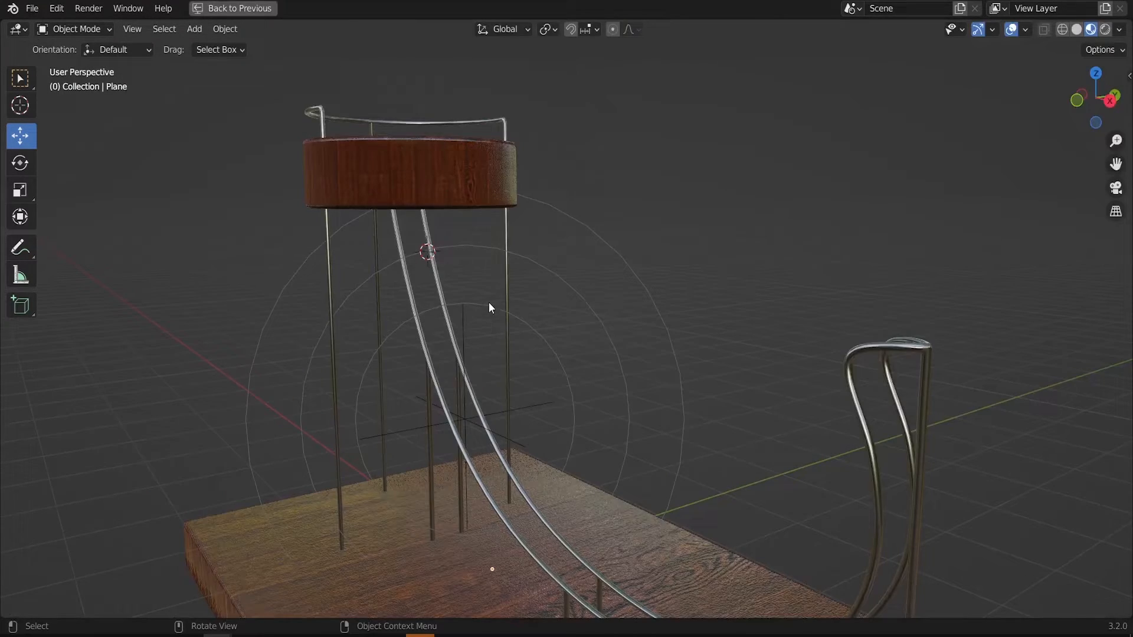
{"action": "left_click_drag", "start_coordinate": [490, 308], "coordinate": [514, 400]}
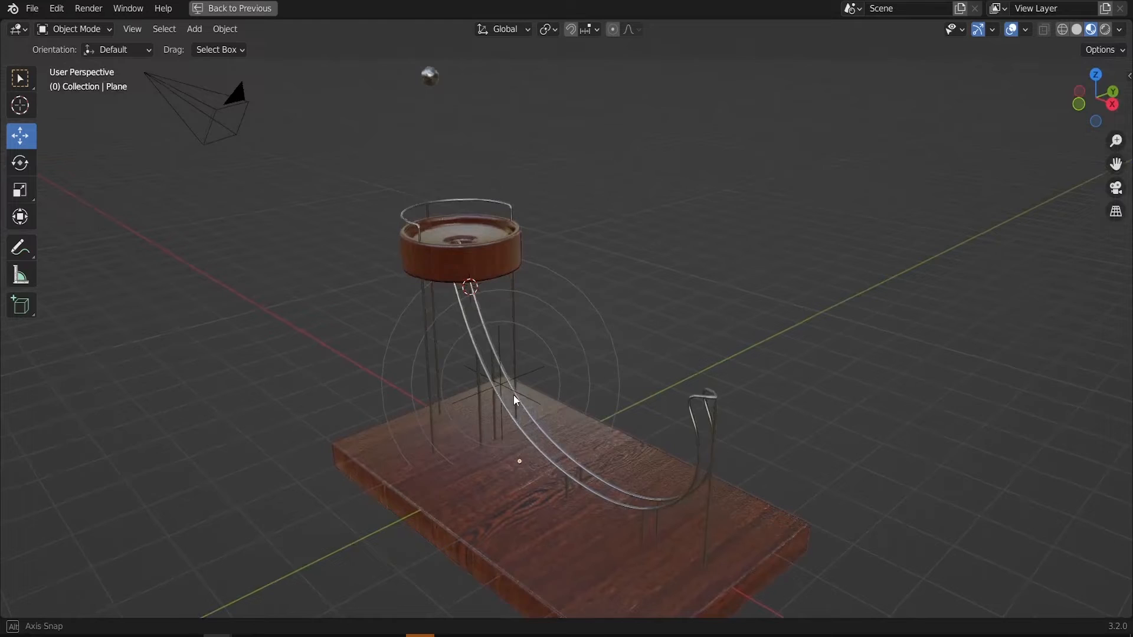